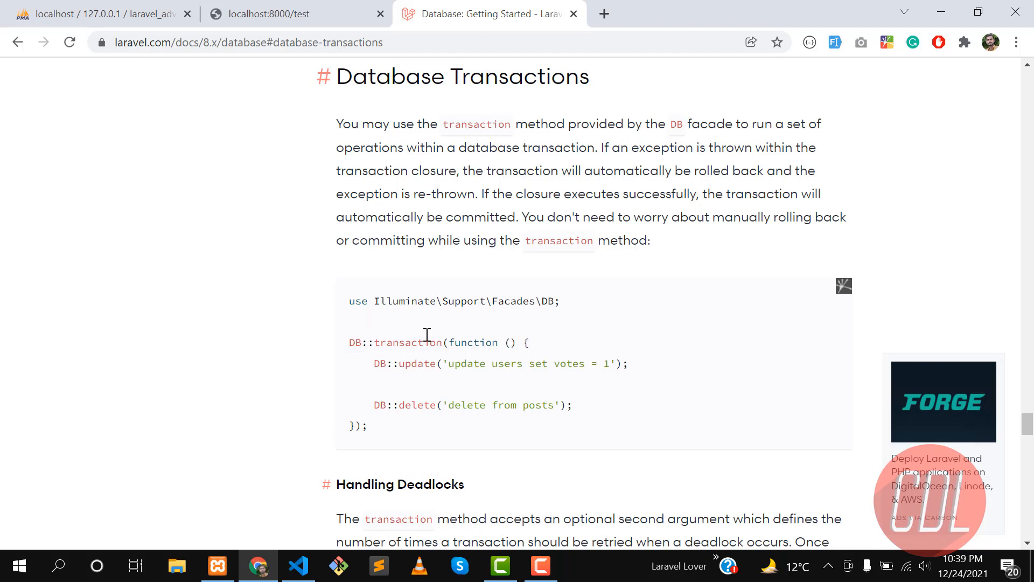
{"action": "mouse_move", "coordinate": [272, 252]}
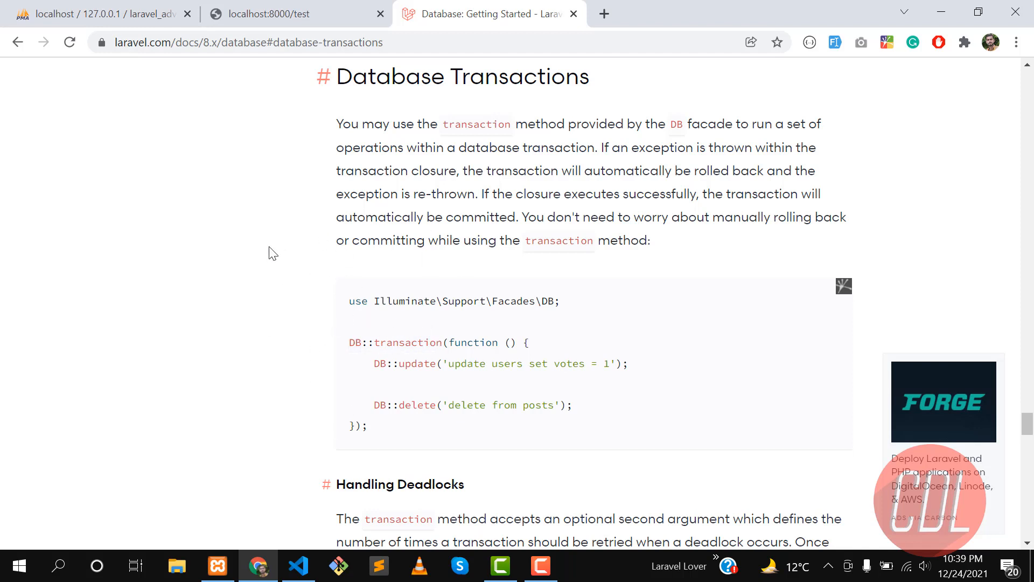
{"action": "mouse_move", "coordinate": [398, 448]}
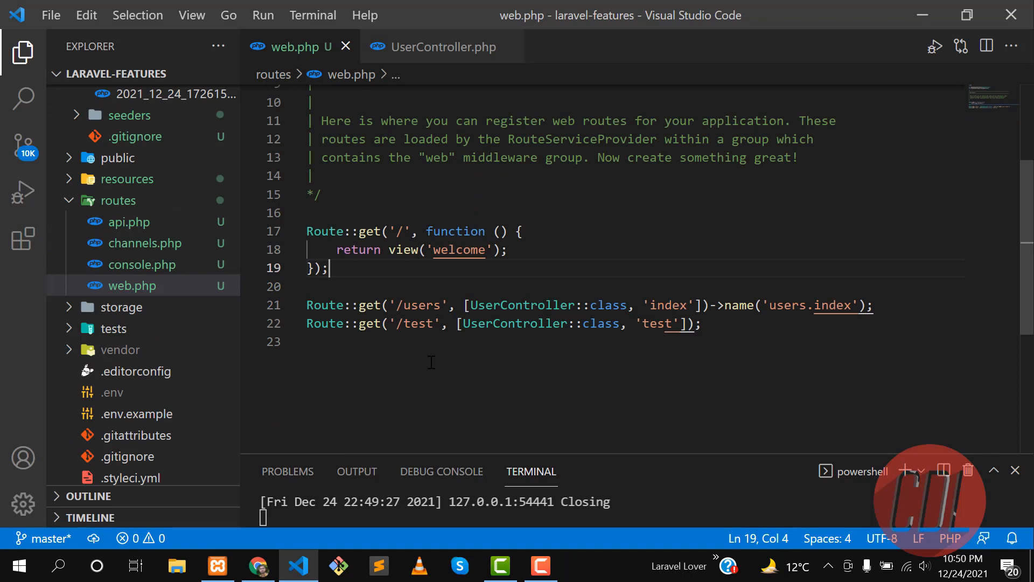
- Open UserController from the test route and confirm john's record in the users table
{"action": "double_click", "coordinate": [417, 323]}
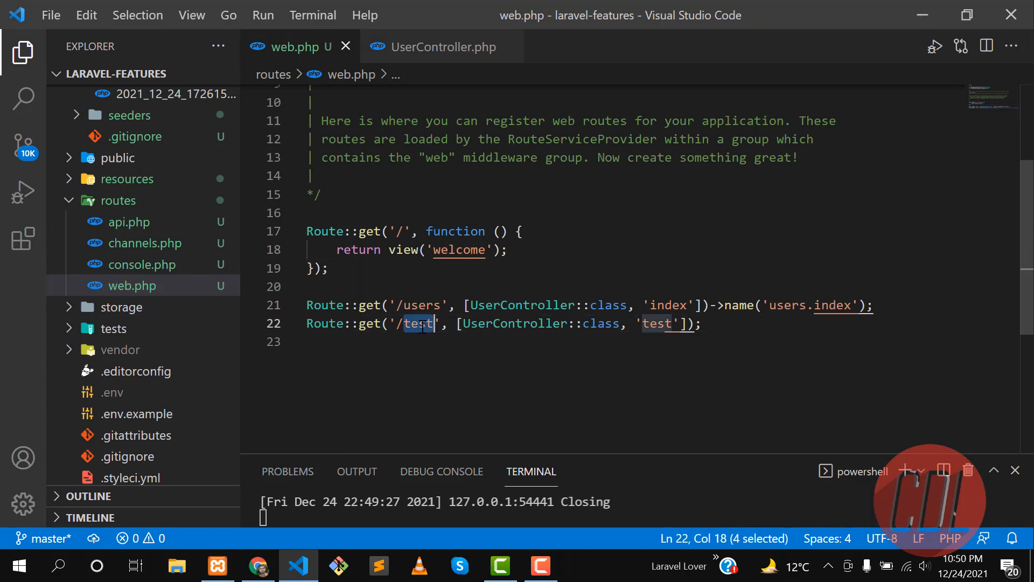
{"action": "mouse_move", "coordinate": [633, 312]}
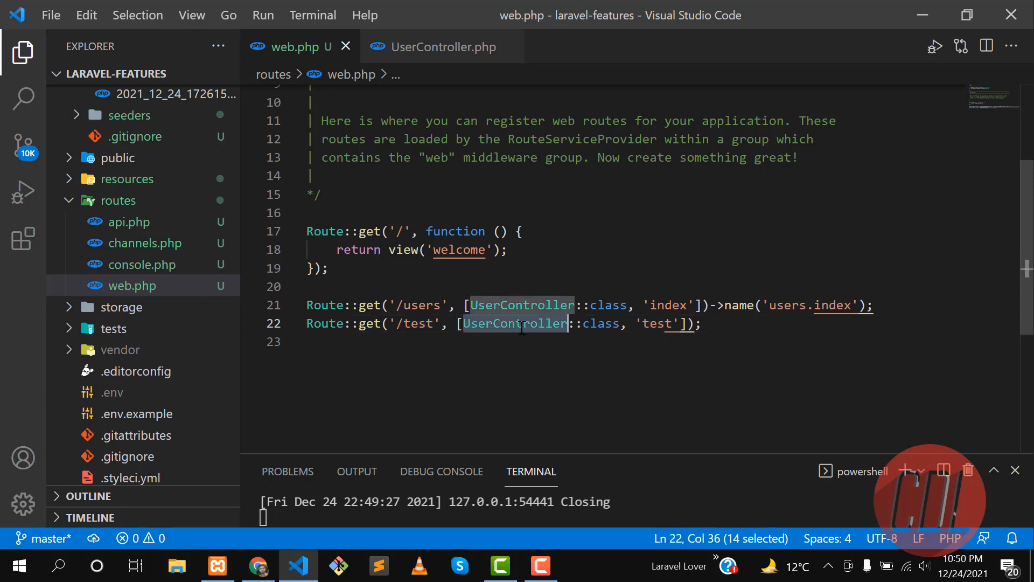
{"action": "left_click", "coordinate": [503, 323]}
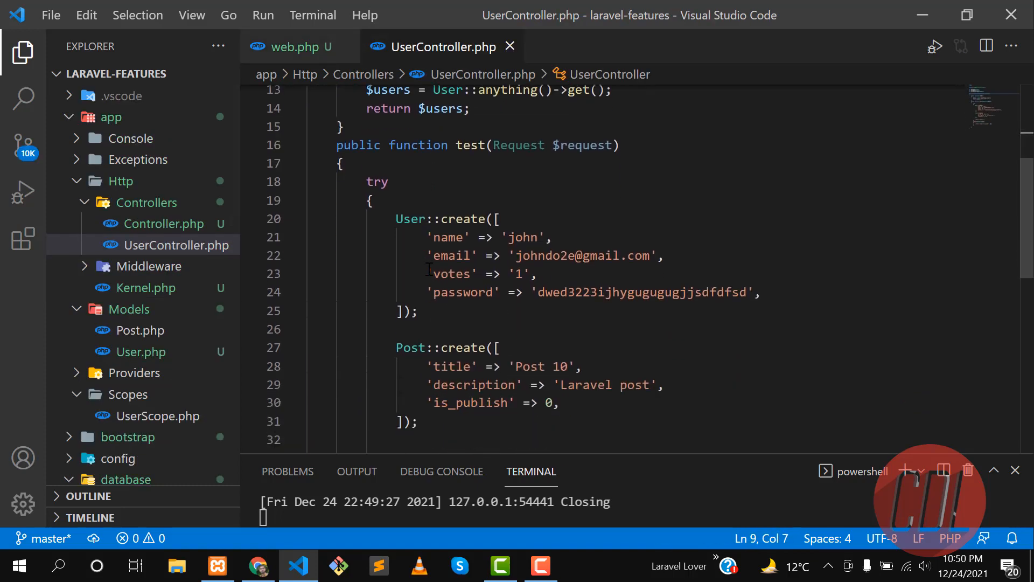
{"action": "double_click", "coordinate": [471, 145]}
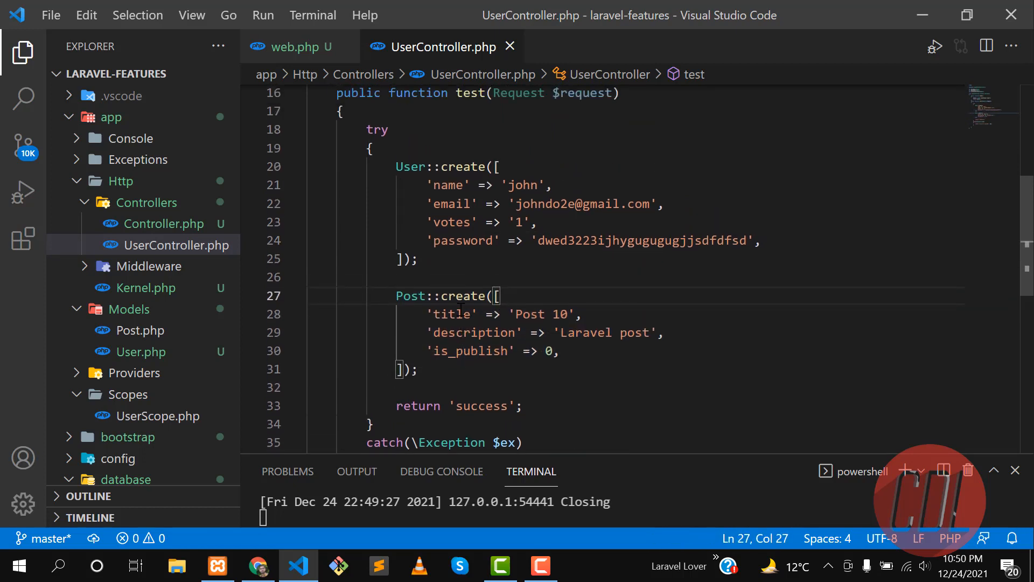
{"action": "left_click", "coordinate": [258, 565]}
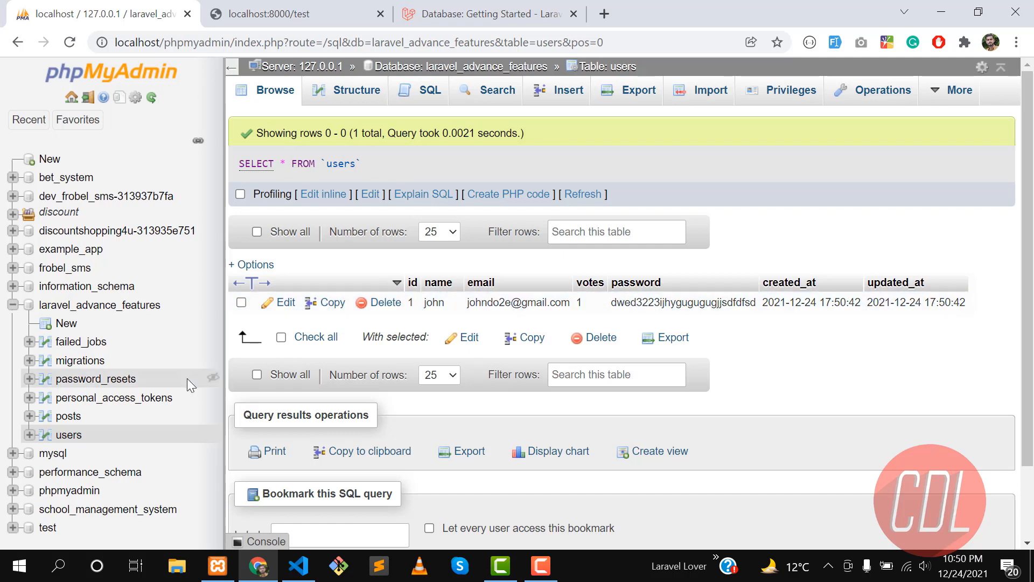
{"action": "left_click", "coordinate": [68, 416]}
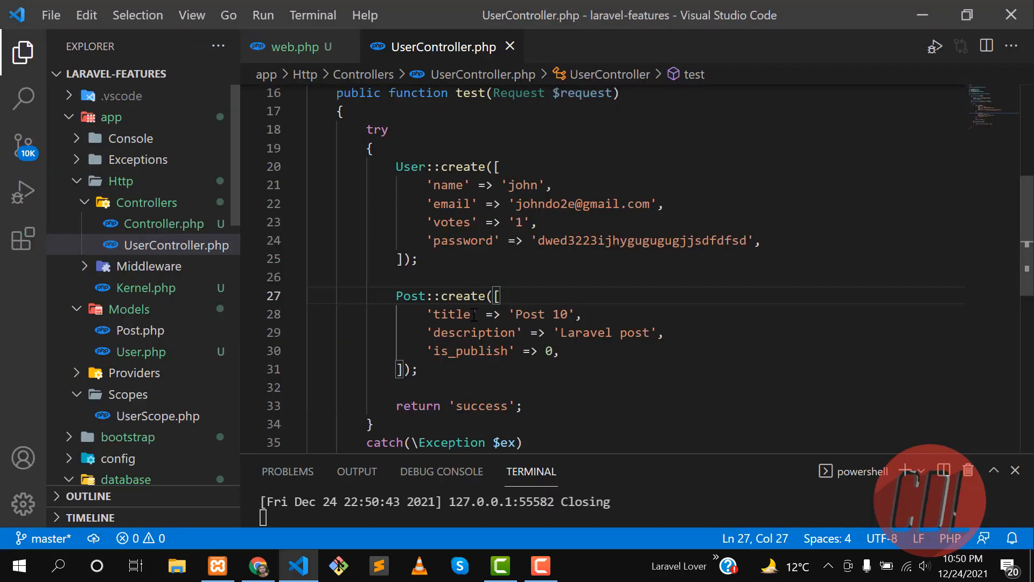
- Misspell the post key as 'titl', change the email digit to 3, and save
{"action": "key", "text": "Backspace"}
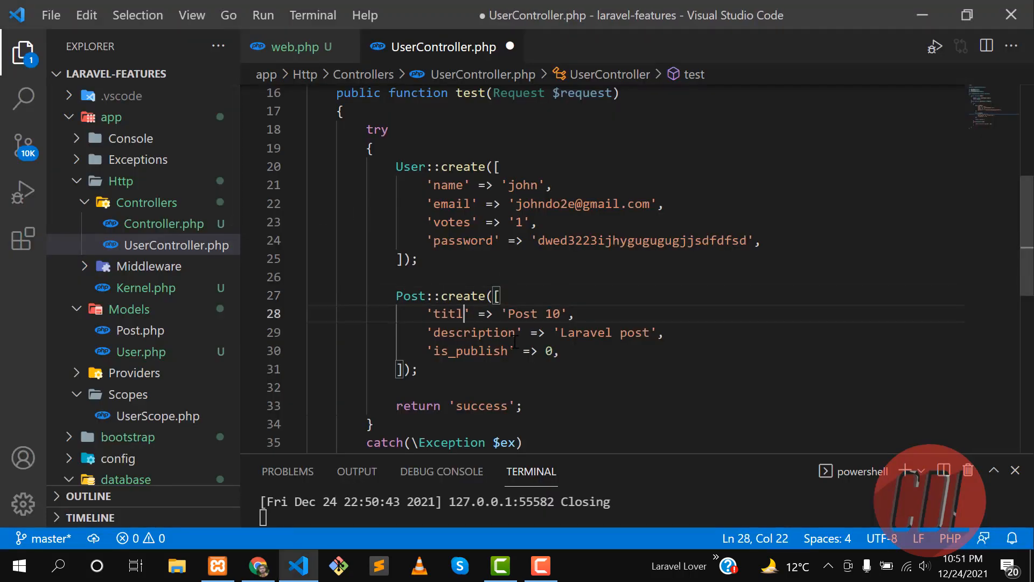
{"action": "key", "text": "Ctrl+S"}
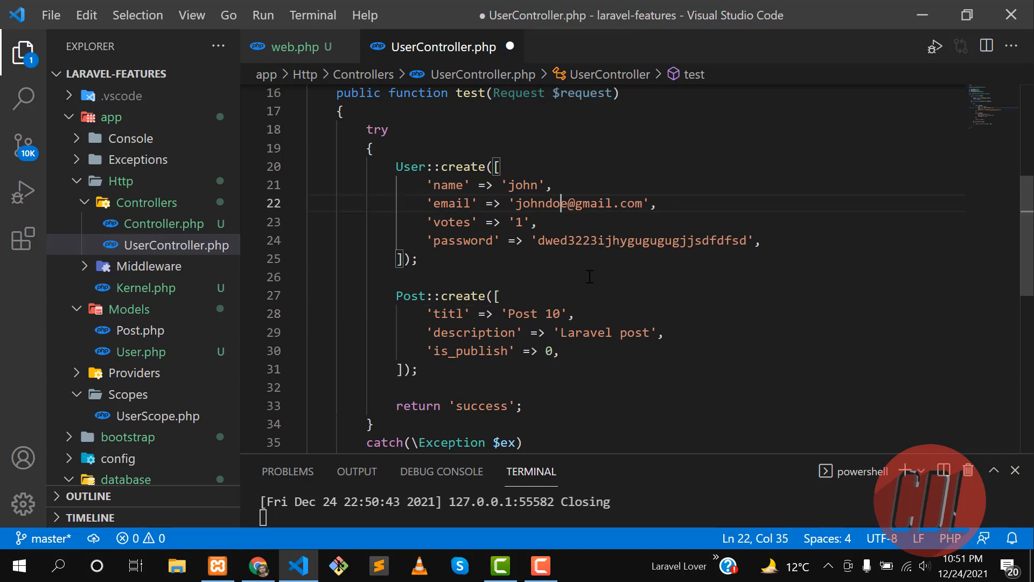
{"action": "type", "text": "3"}
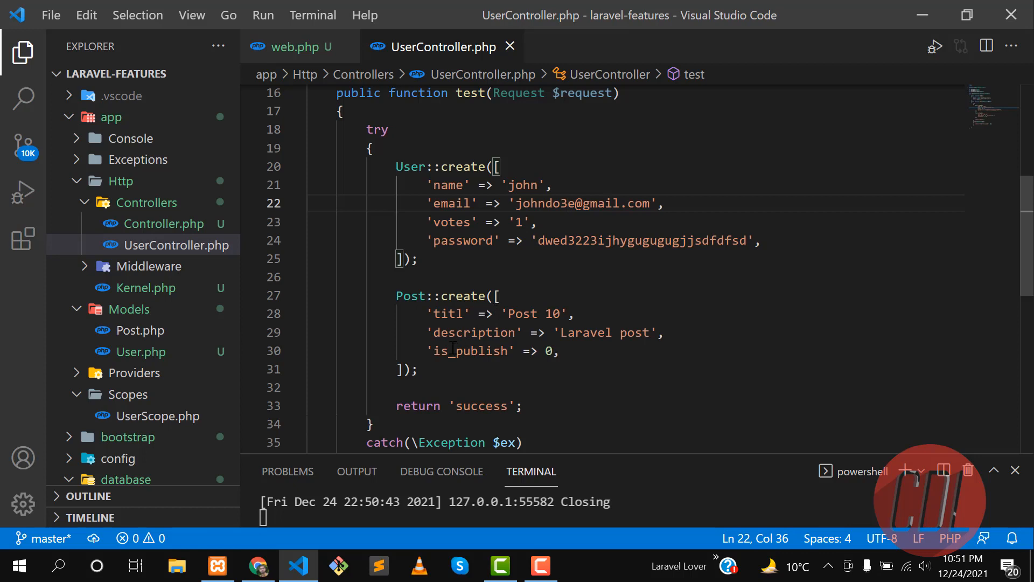
{"action": "left_click_drag", "start_coordinate": [396, 294], "coordinate": [427, 351]}
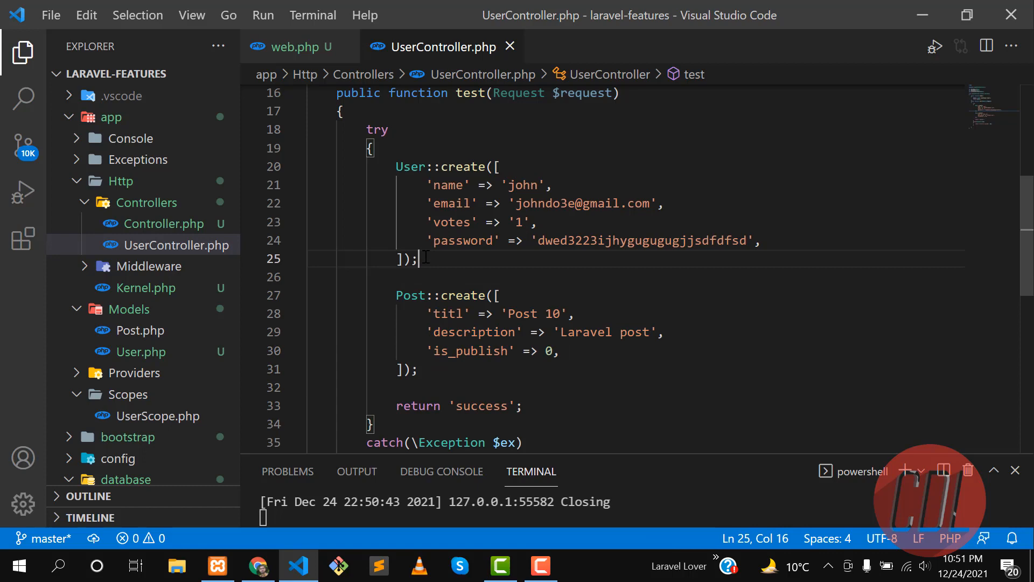
{"action": "left_click", "coordinate": [407, 369]}
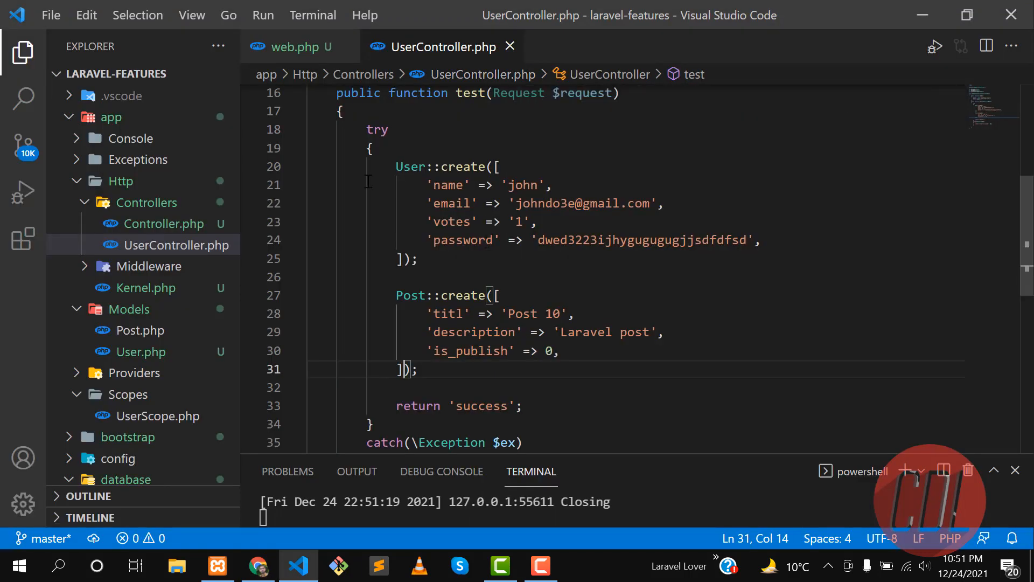
- Review the Post::create fields, then switch to phpMyAdmin's posts table
{"action": "scroll", "scroll_direction": "down", "scroll_amount": 3}
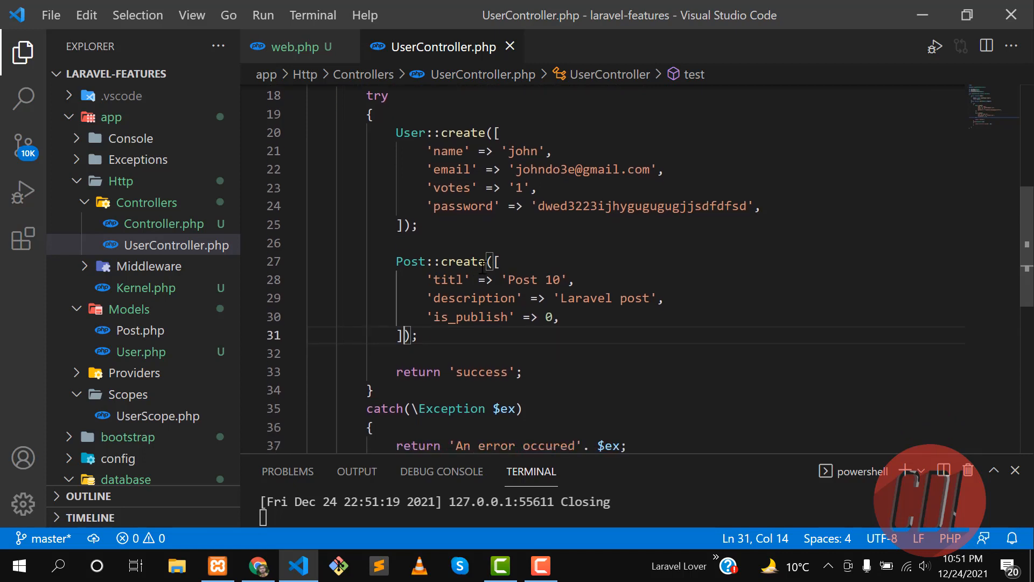
{"action": "left_click", "coordinate": [496, 261]}
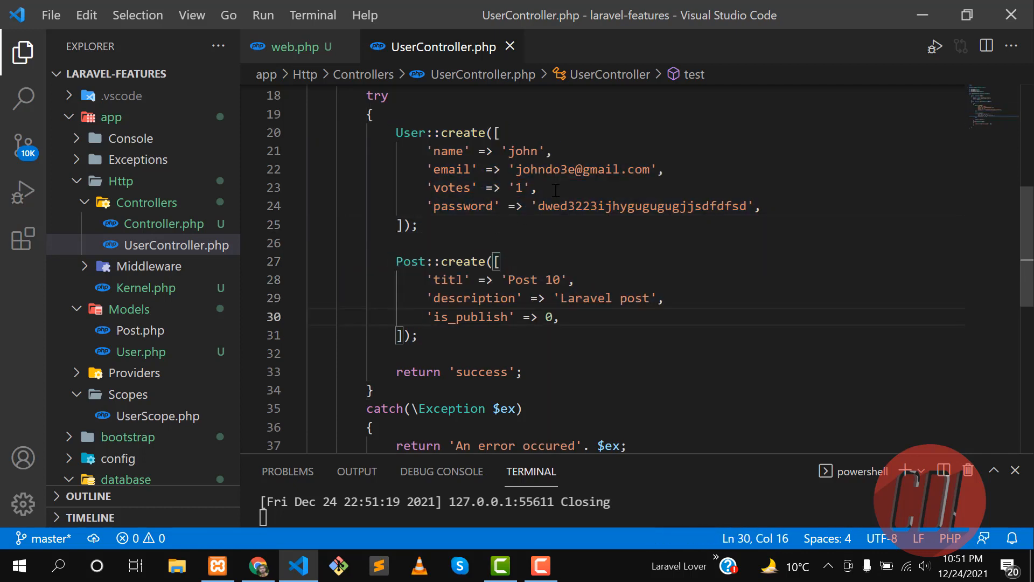
{"action": "key", "text": "alt+tab"}
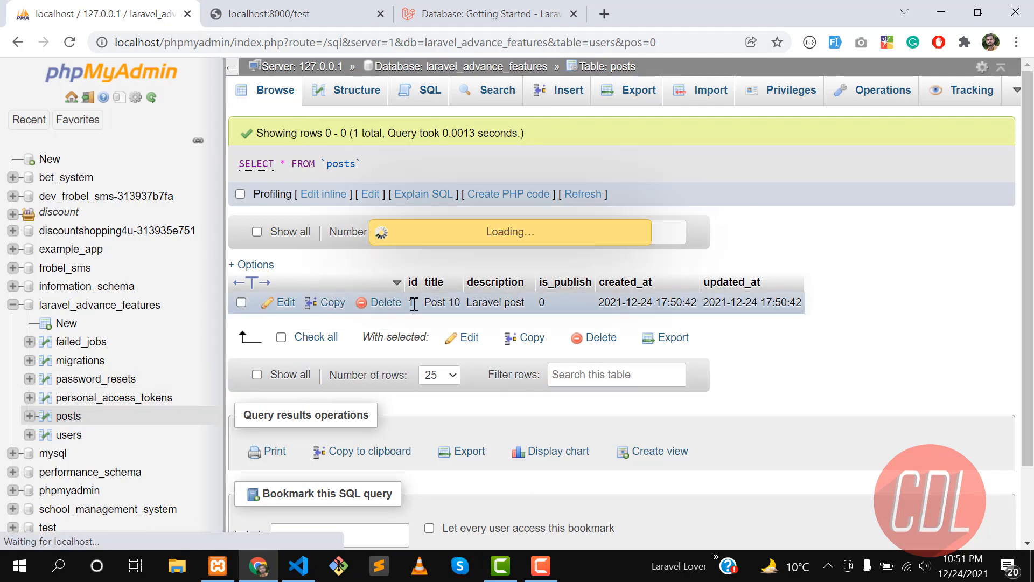
- Browse the posts table to confirm only the Post 10 row exists
{"action": "left_click", "coordinate": [67, 435]}
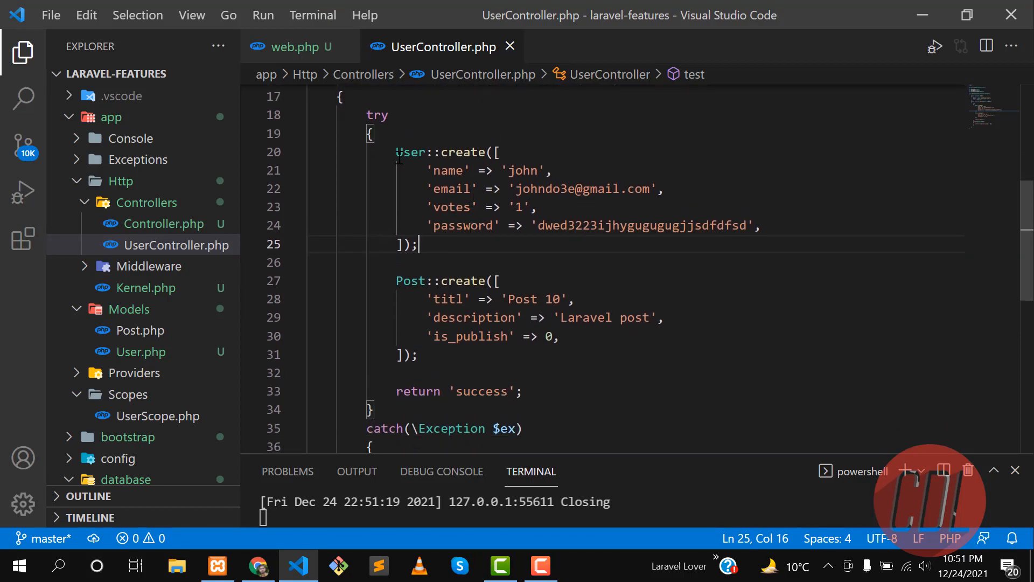
- Replace the old block with DB::transaction(function() { ... }); around both create calls
{"action": "left_click_drag", "start_coordinate": [395, 280], "coordinate": [419, 355]}
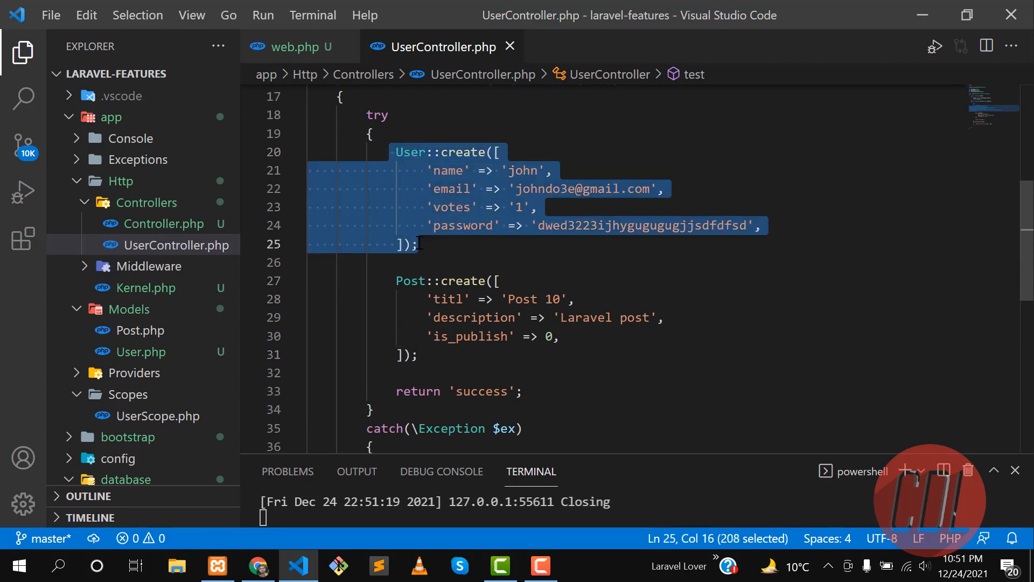
{"action": "left_click", "coordinate": [420, 243]}
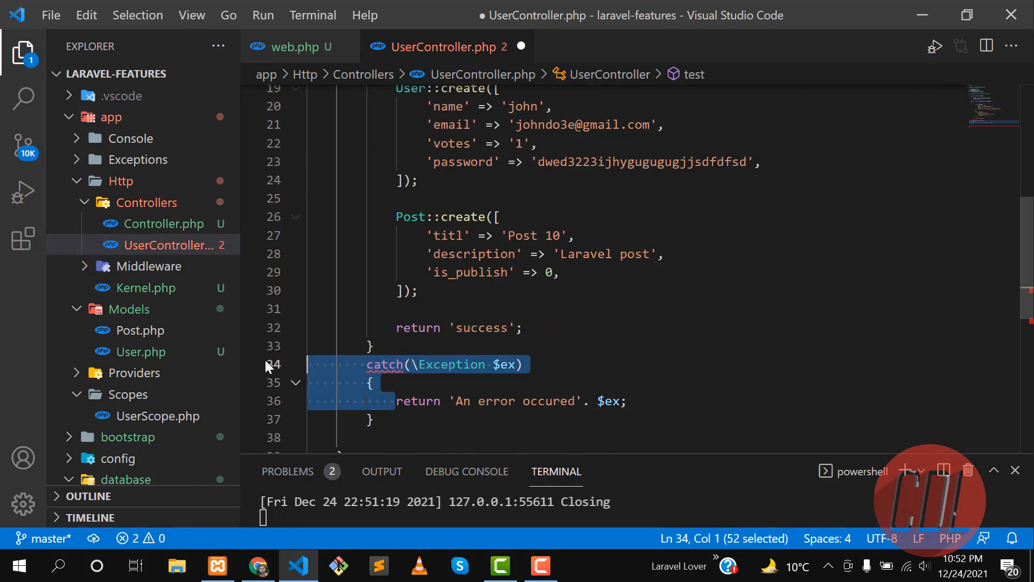
{"action": "key", "text": "Delete"}
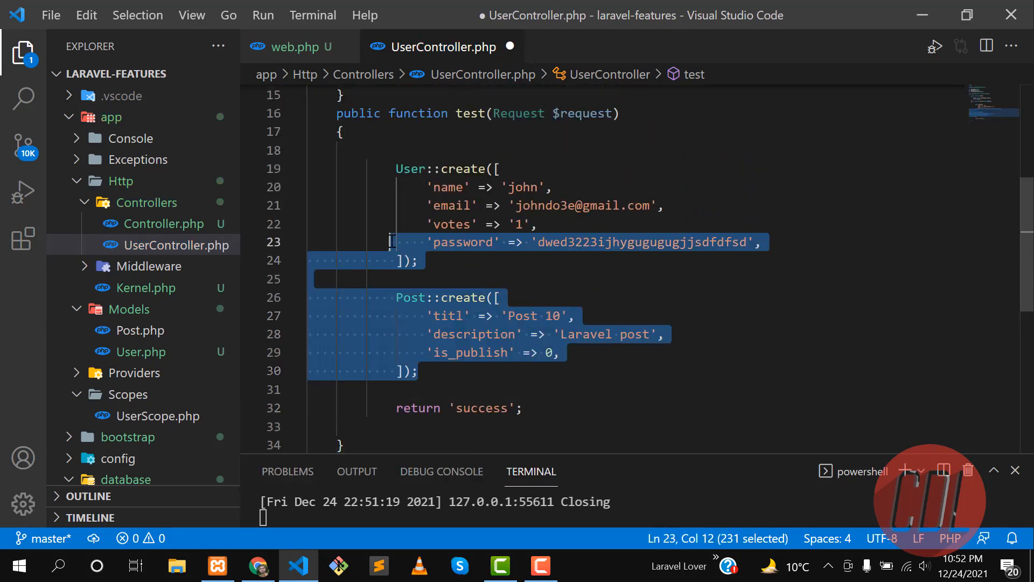
{"action": "key", "text": "Delete"}
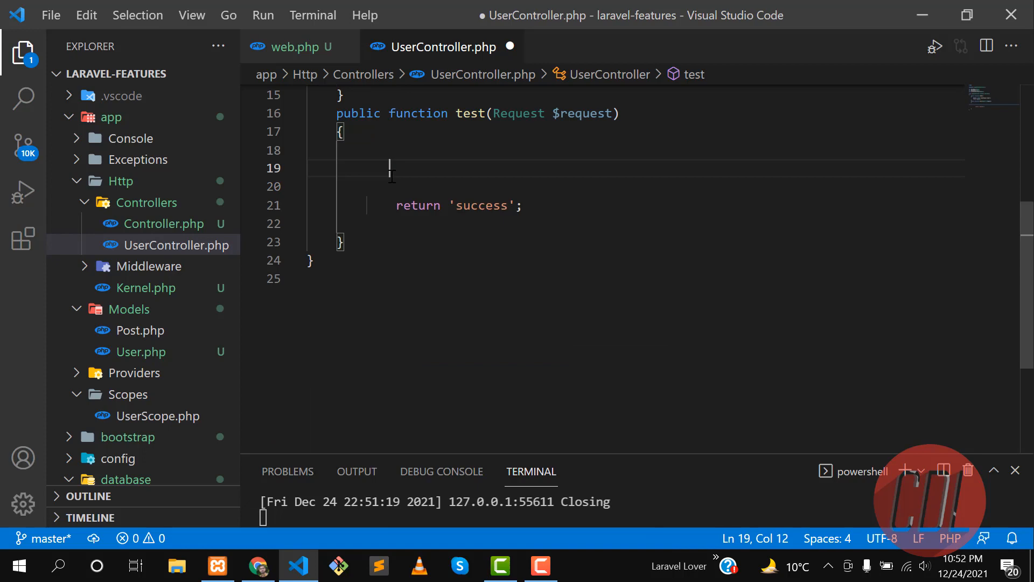
{"action": "type", "text": "DB"}
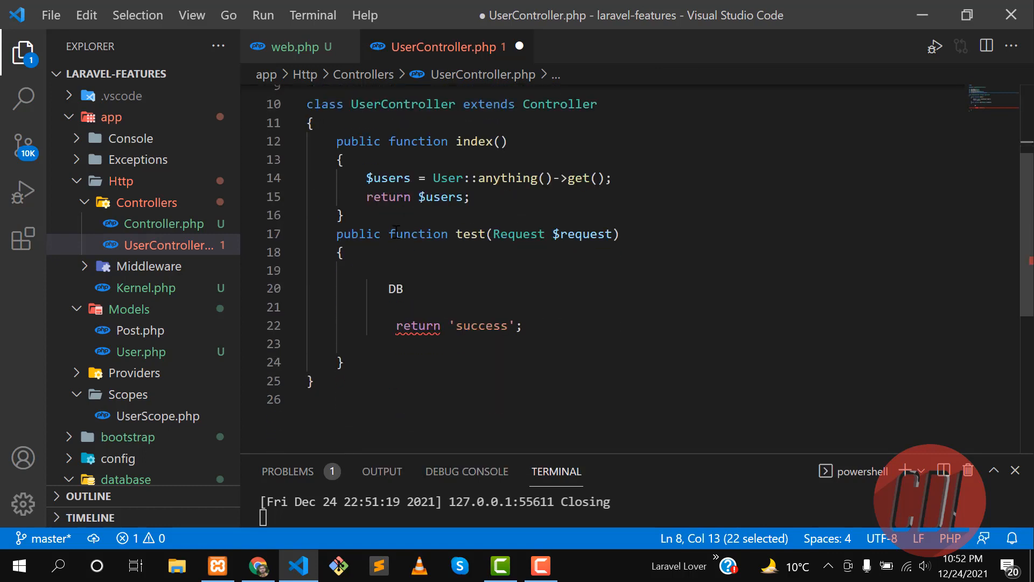
{"action": "type", "text": ":"}
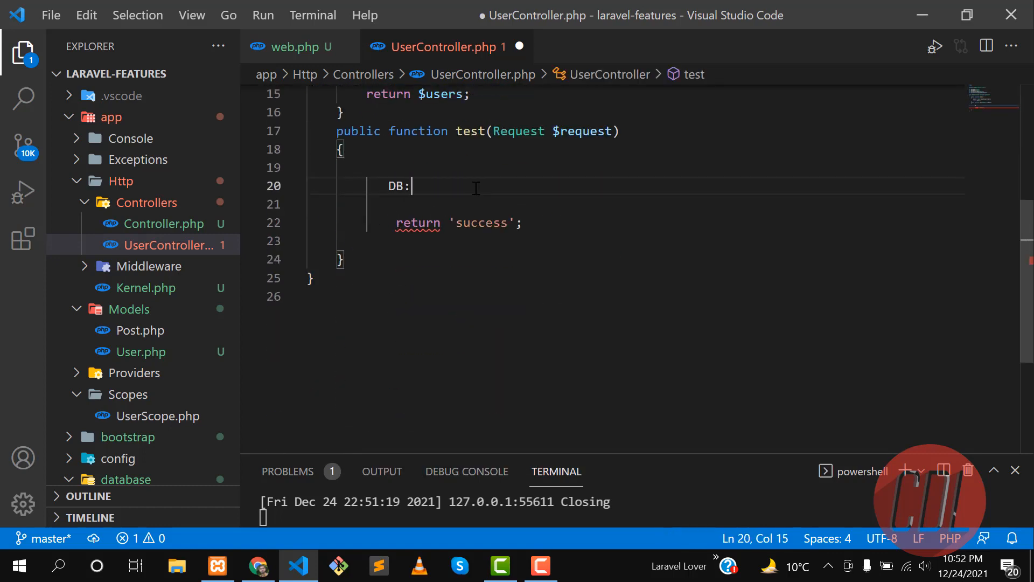
{"action": "type", "text": ":transaction()"}
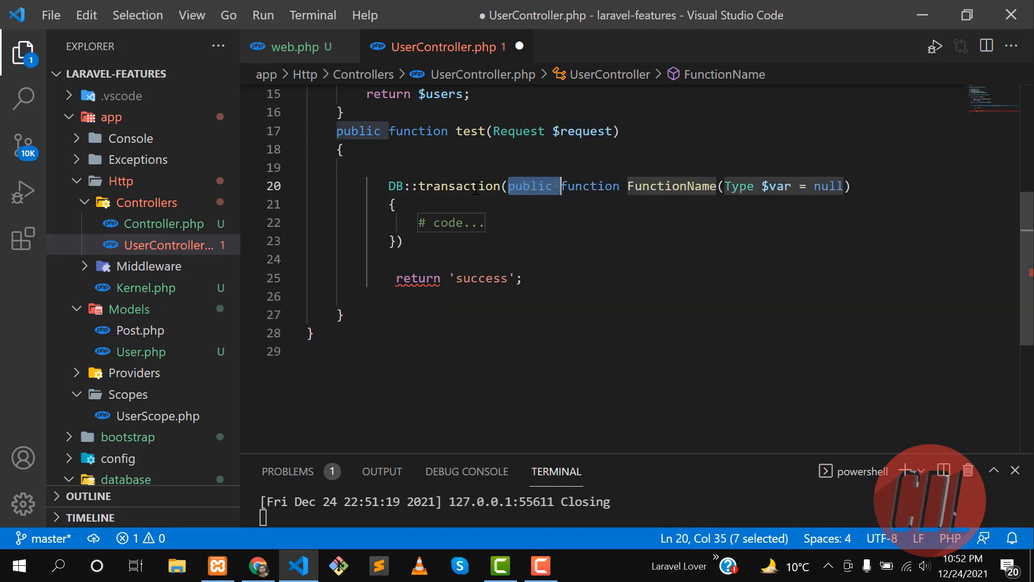
{"action": "type", "text": "function)"}
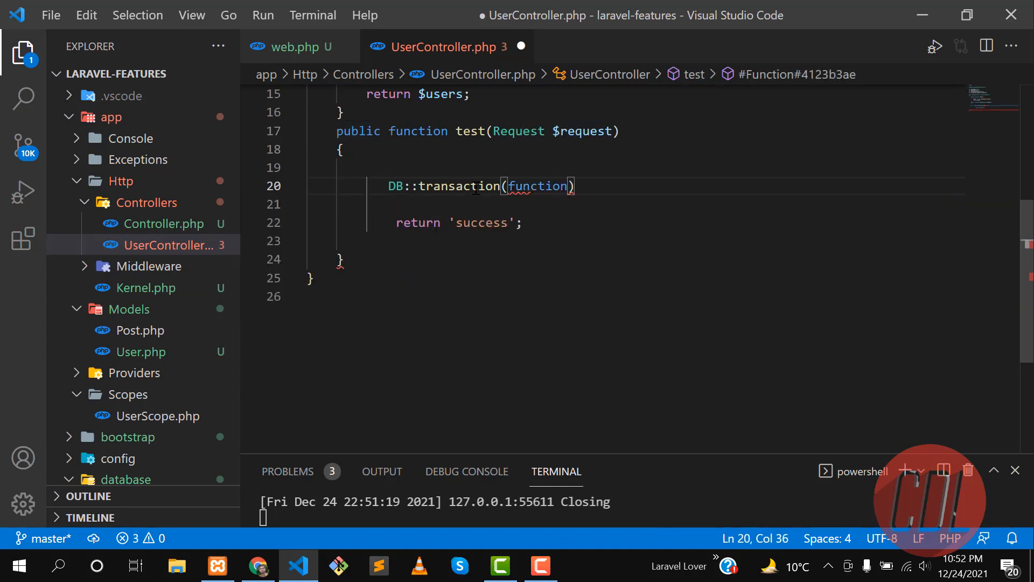
{"action": "type", "text": "()"}
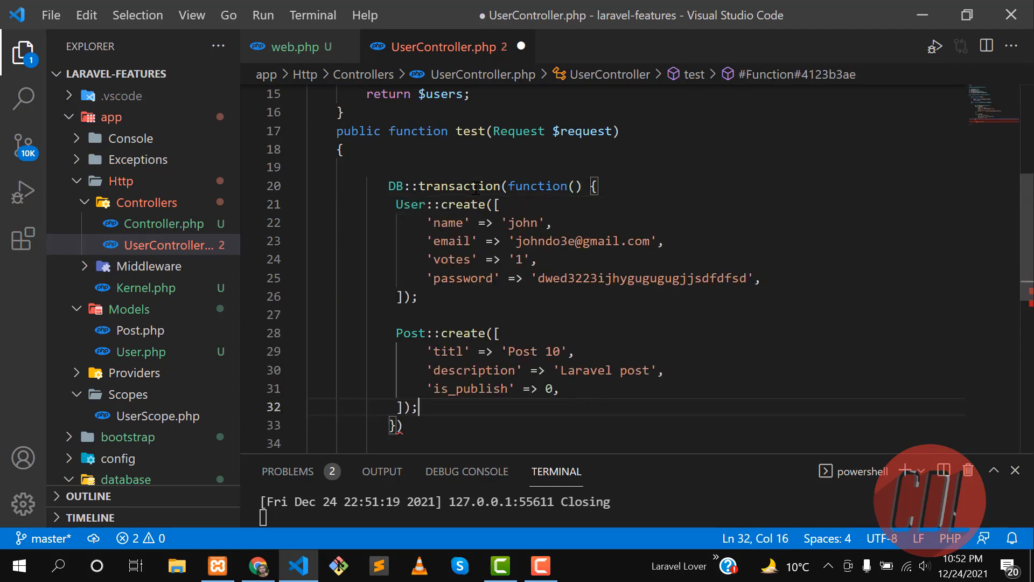
{"action": "type", "text": ";"}
{"action": "left_click", "coordinate": [636, 241]}
{"action": "type", "text": "10"}
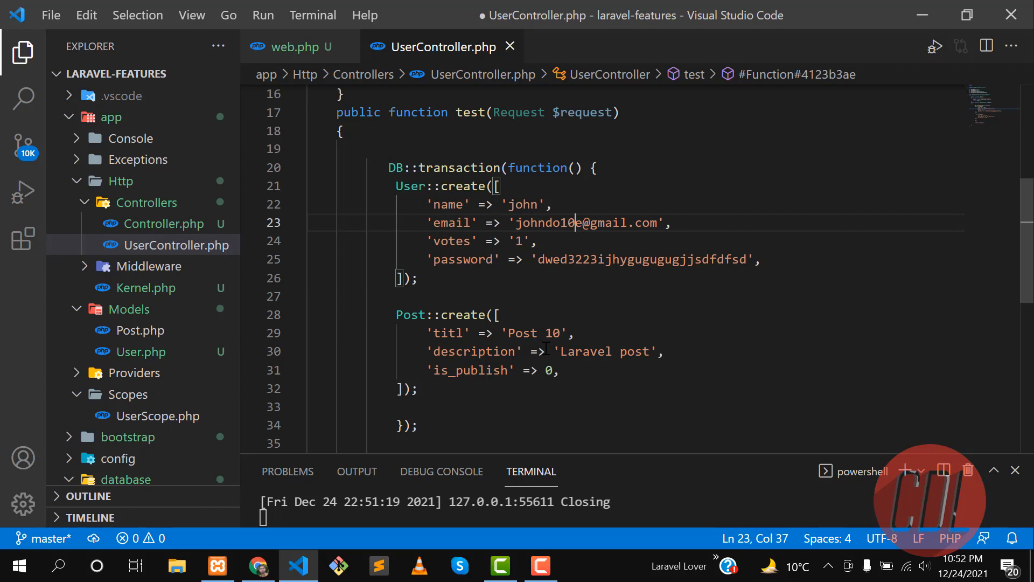
- Highlight both create blocks and the misspelled 'titl' key, then load localhost:8000/test
{"action": "left_click_drag", "start_coordinate": [499, 185], "coordinate": [434, 259]}
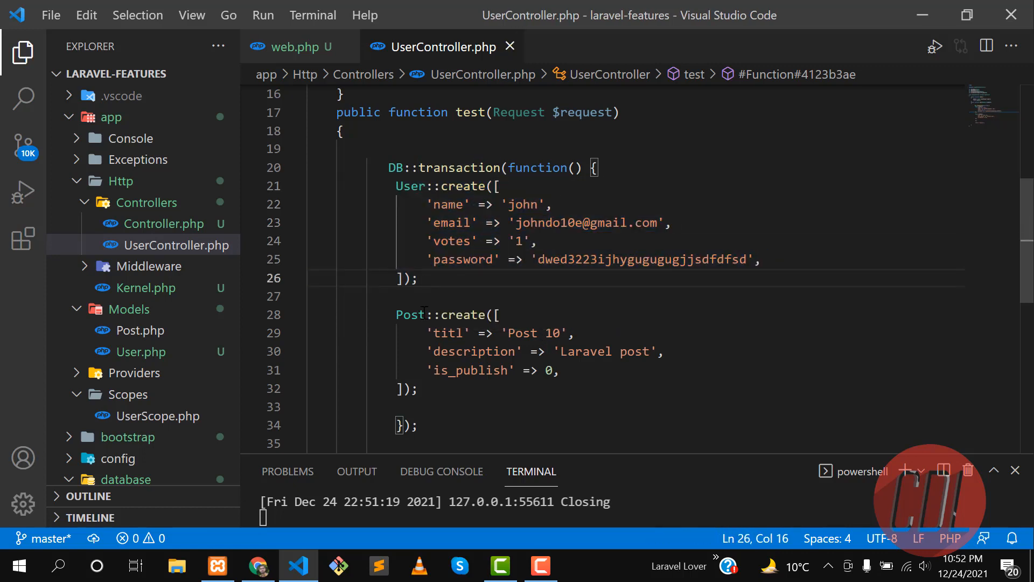
{"action": "left_click_drag", "start_coordinate": [396, 314], "coordinate": [419, 388]}
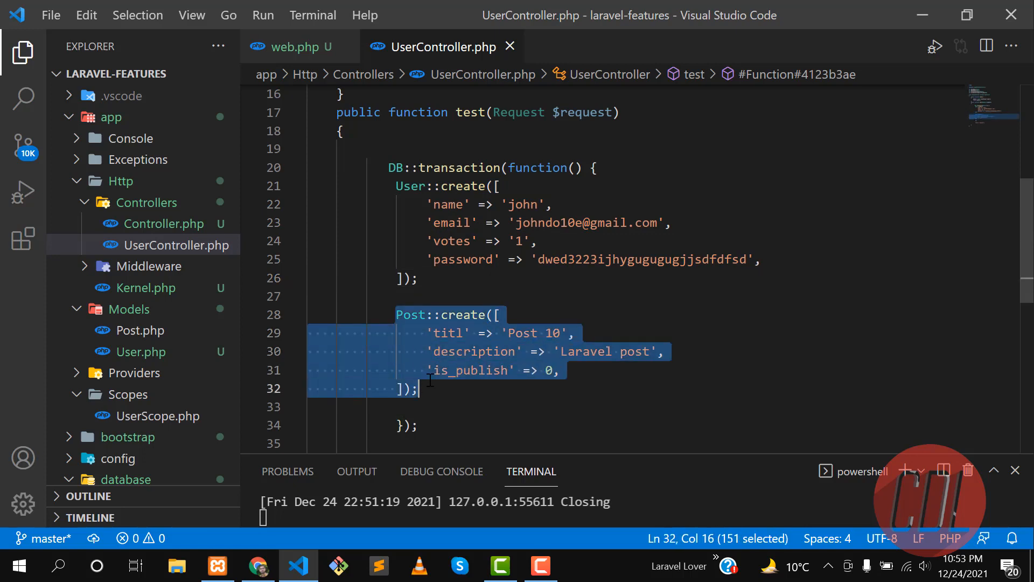
{"action": "left_click", "coordinate": [421, 388]}
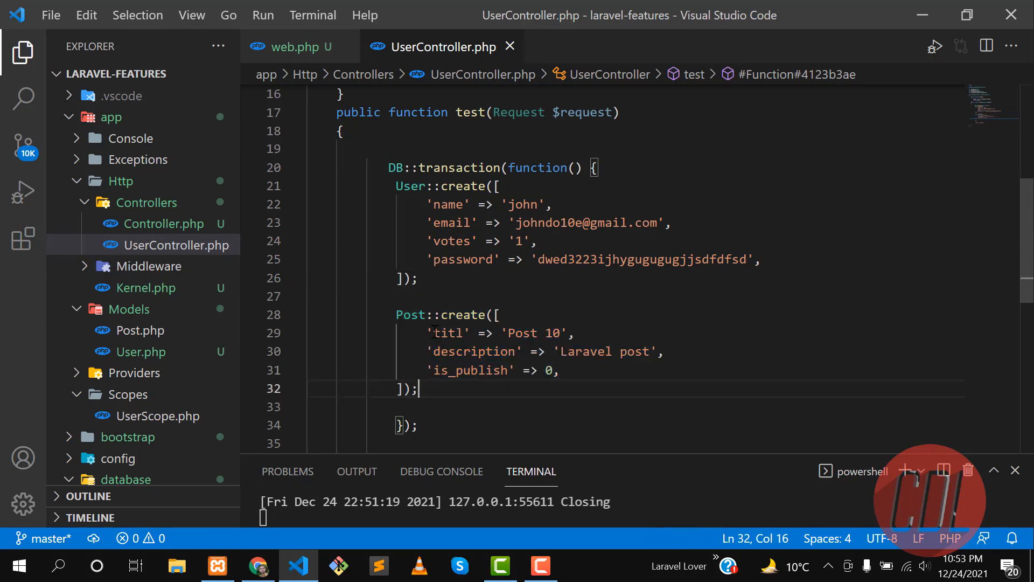
{"action": "double_click", "coordinate": [448, 333]}
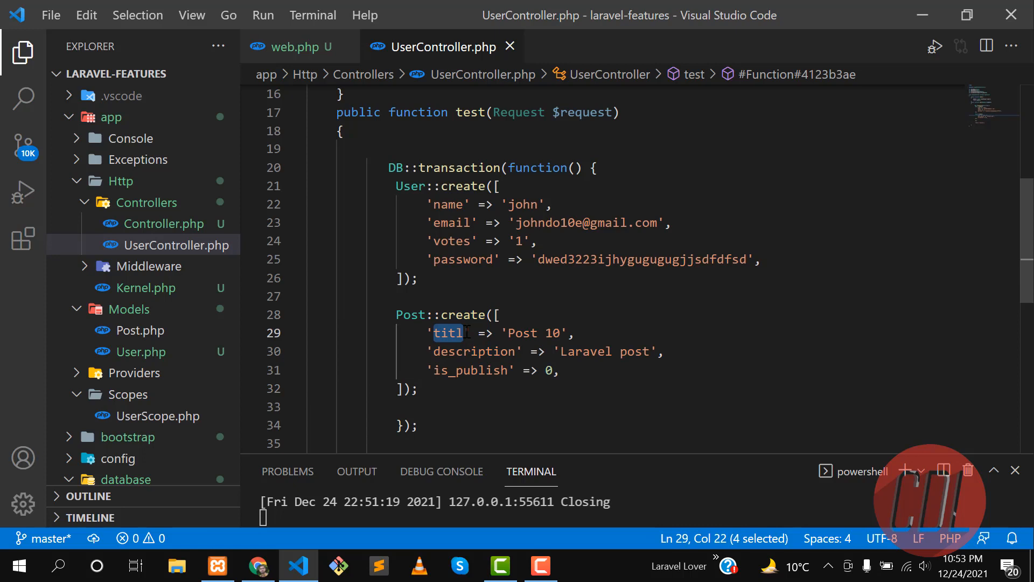
{"action": "mouse_move", "coordinate": [555, 222]}
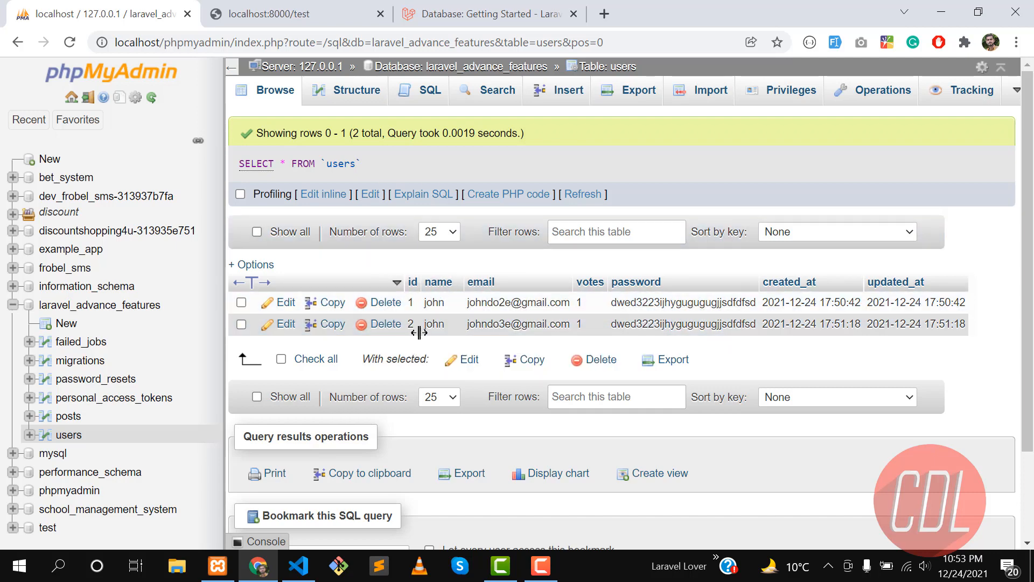
{"action": "left_click", "coordinate": [287, 13]}
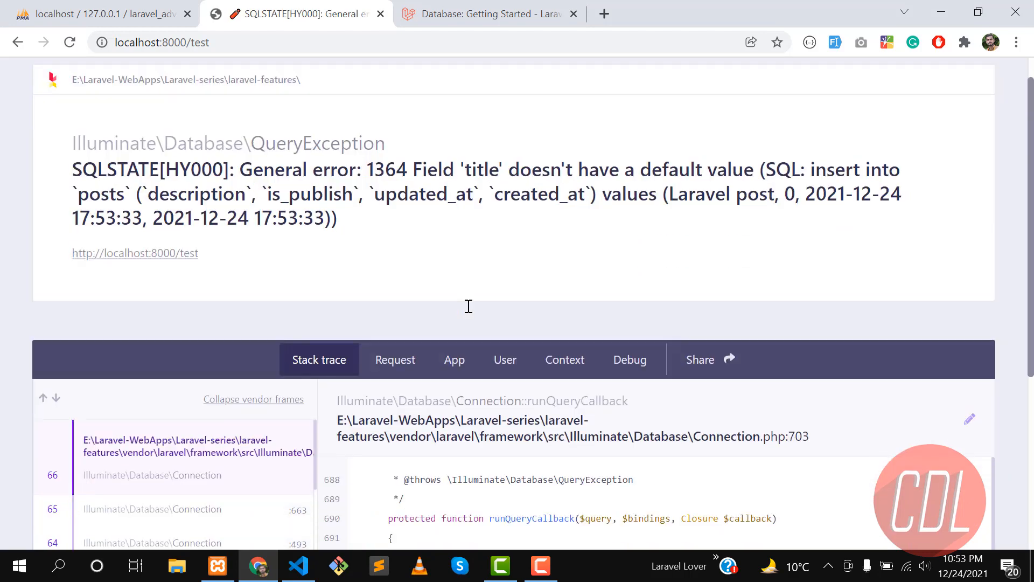
{"action": "mouse_move", "coordinate": [398, 172]}
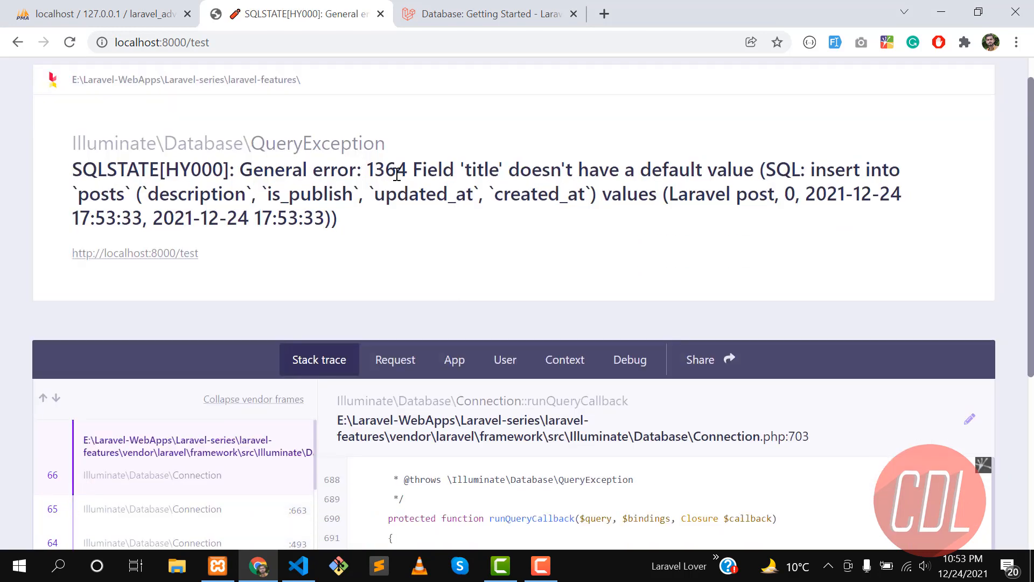
{"action": "mouse_move", "coordinate": [606, 174]}
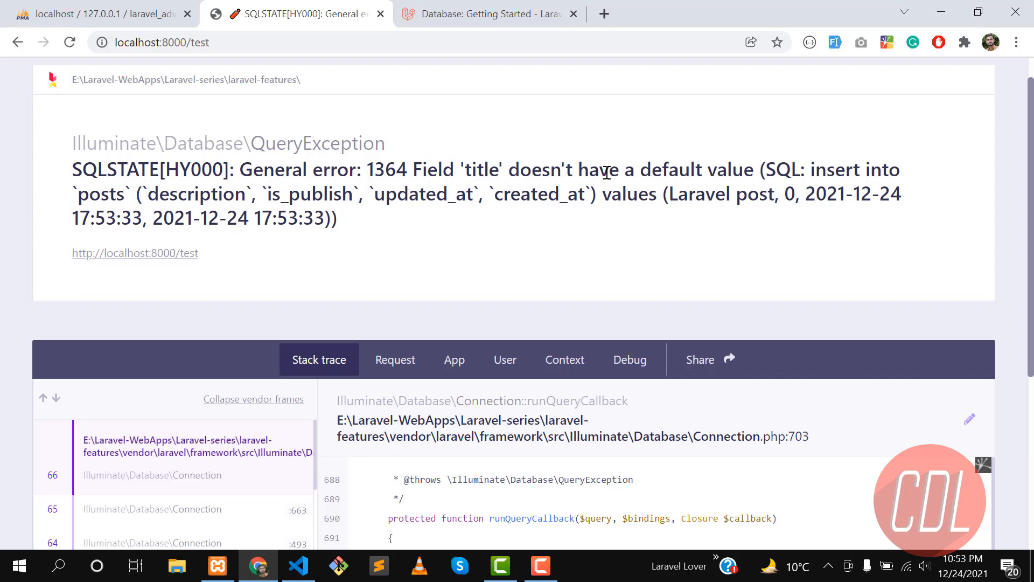
- After the 'title' no-default-value QueryException, return to the phpMyAdmin tab
{"action": "left_click", "coordinate": [103, 15]}
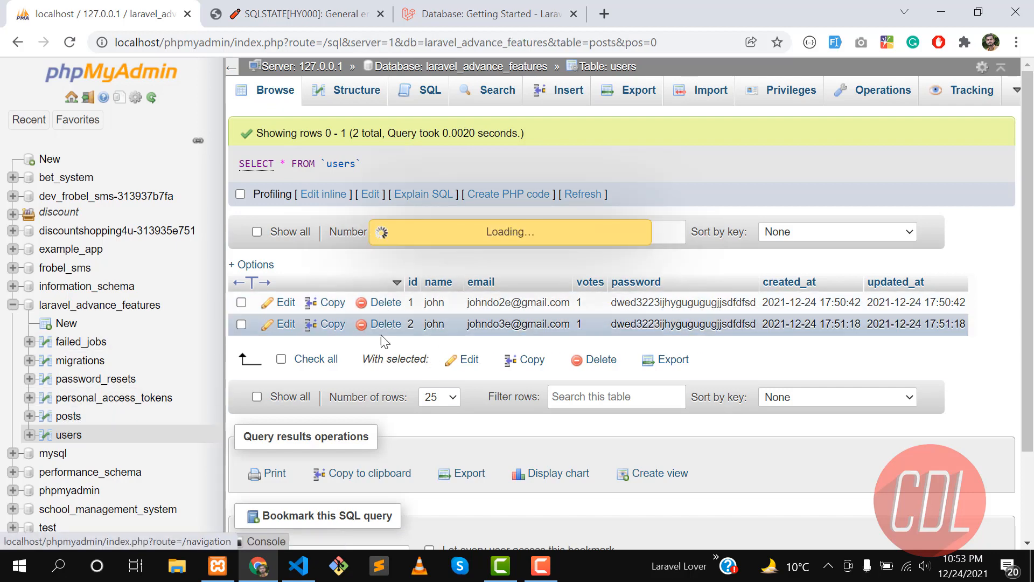
- Verify posts still has one Post 10 row and users two johns, then return to VS Code
{"action": "left_click", "coordinate": [68, 416]}
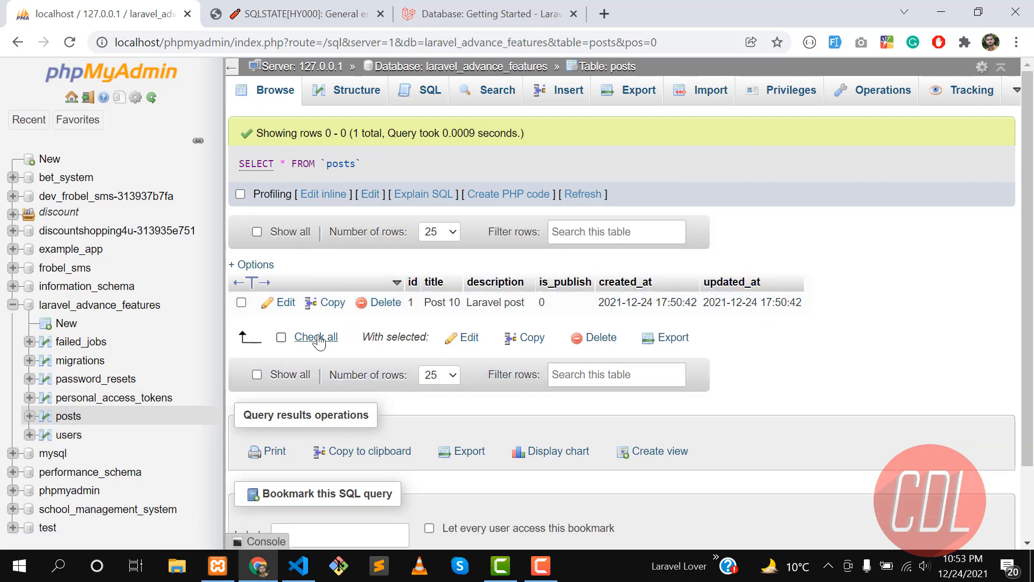
{"action": "left_click", "coordinate": [67, 434]}
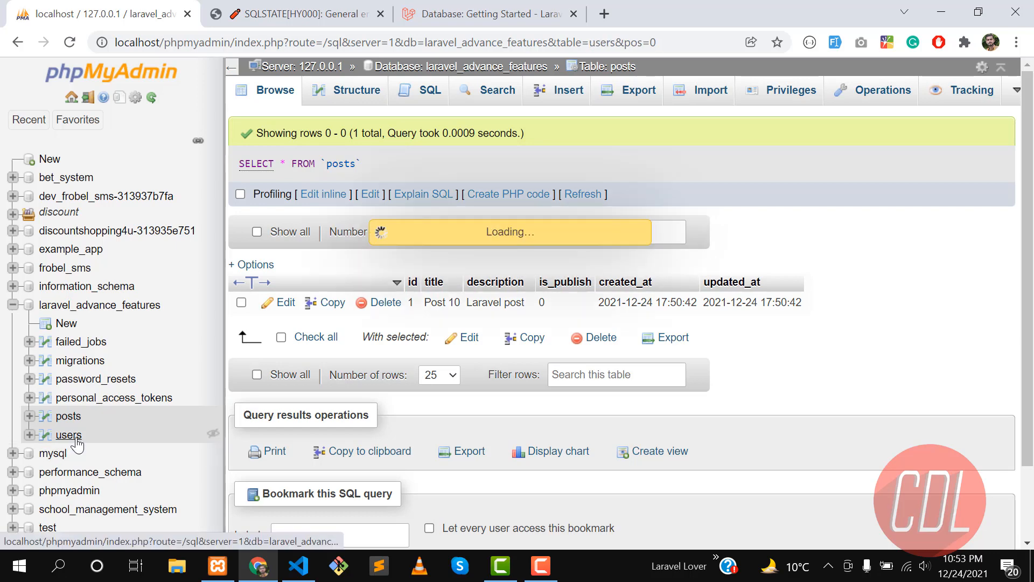
{"action": "left_click", "coordinate": [68, 435]}
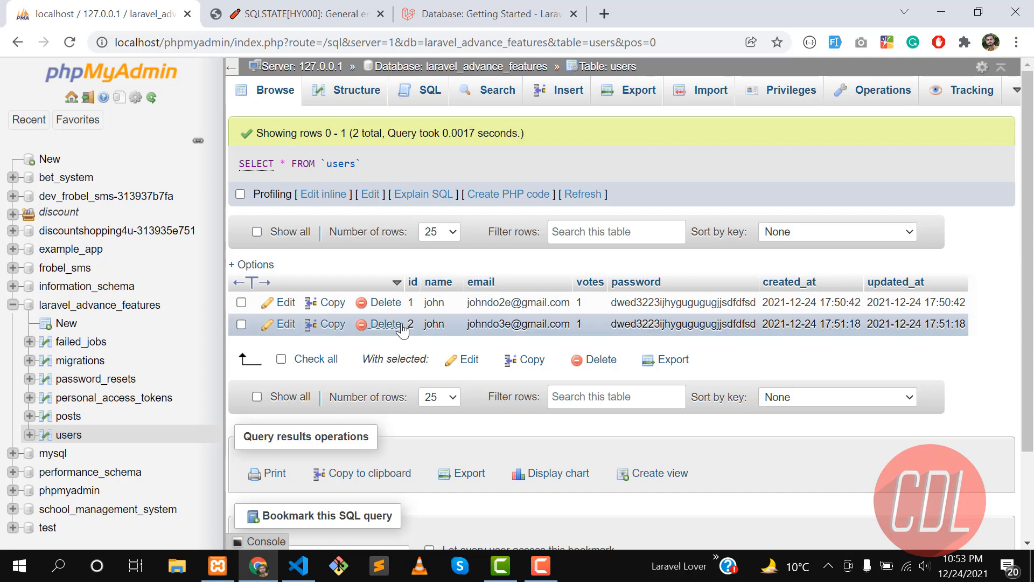
{"action": "mouse_move", "coordinate": [414, 340]}
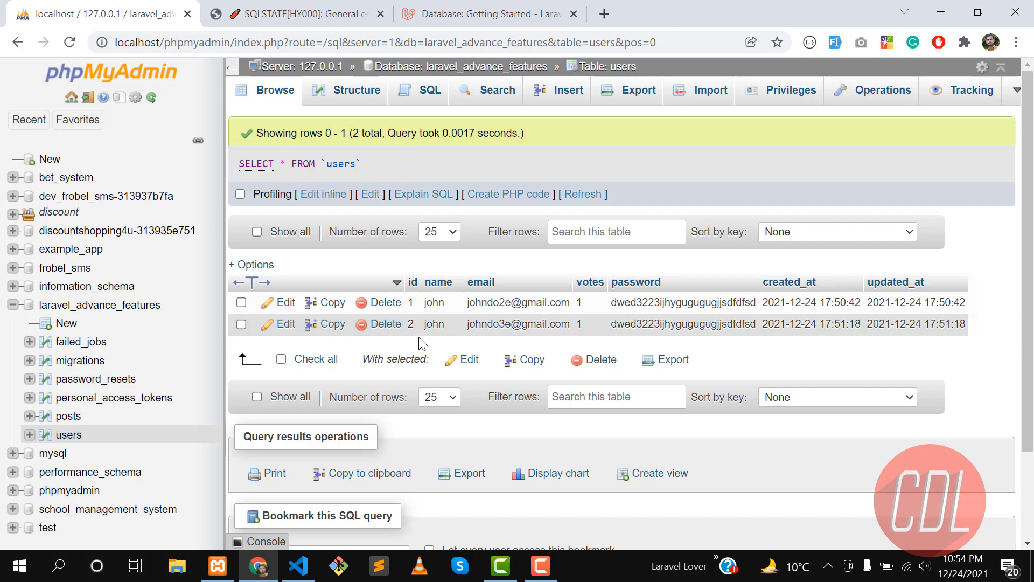
{"action": "left_click", "coordinate": [299, 565]}
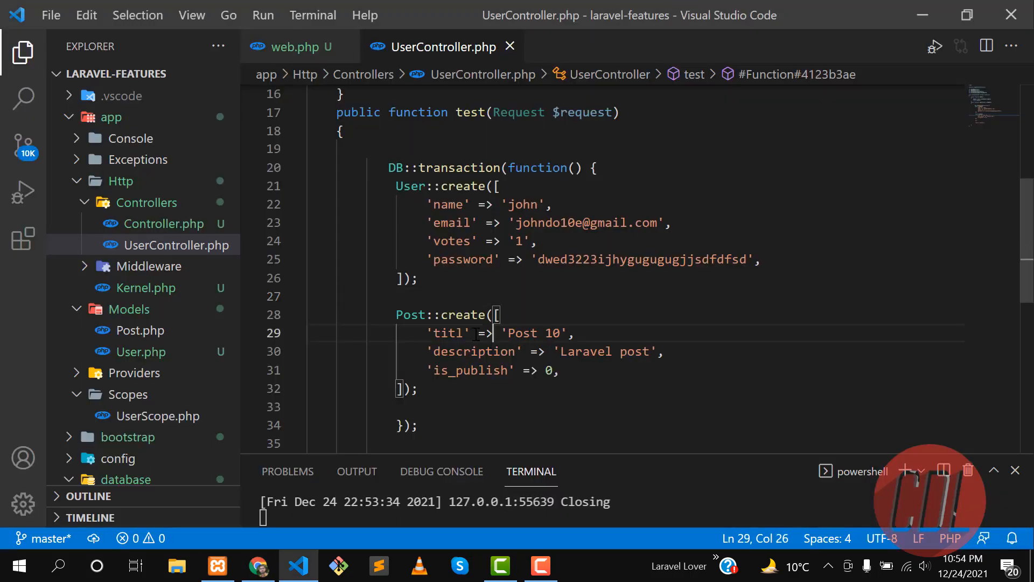
- Change the key to 'titie' and rerun localhost:8000/test, still getting the title error
{"action": "type", "text": "e"}
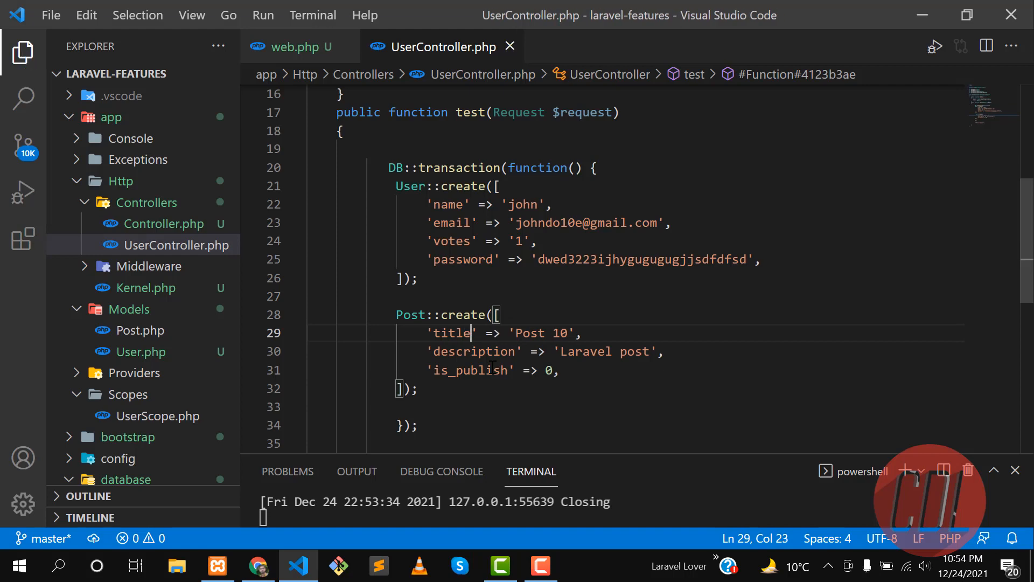
{"action": "left_click", "coordinate": [257, 566]}
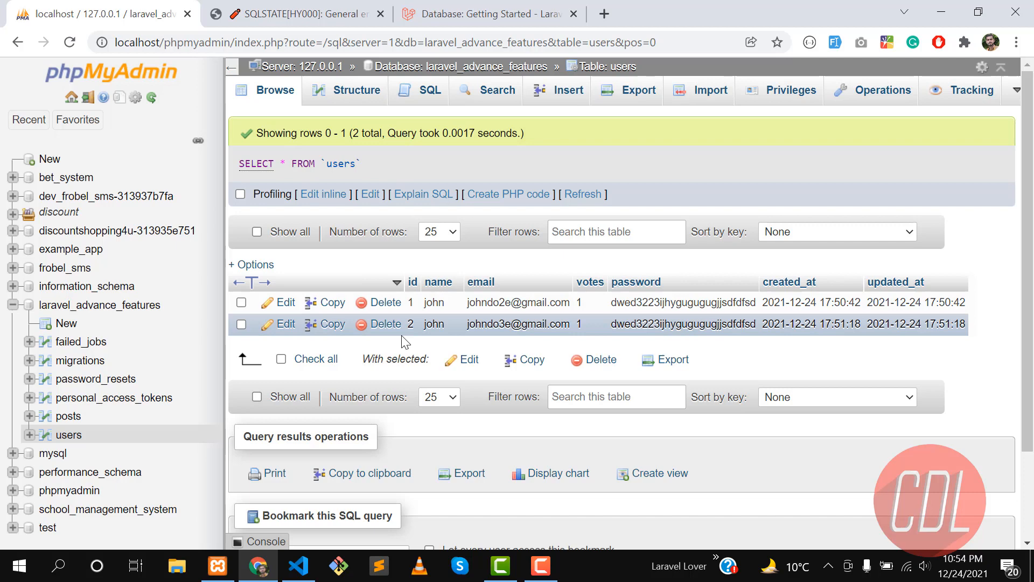
{"action": "mouse_move", "coordinate": [426, 349]}
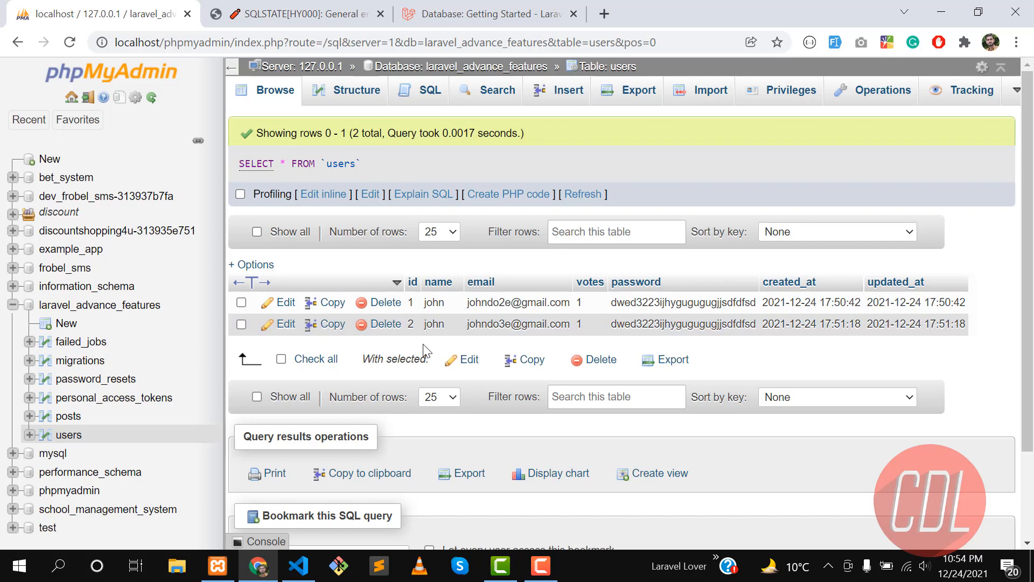
{"action": "left_click", "coordinate": [299, 565]}
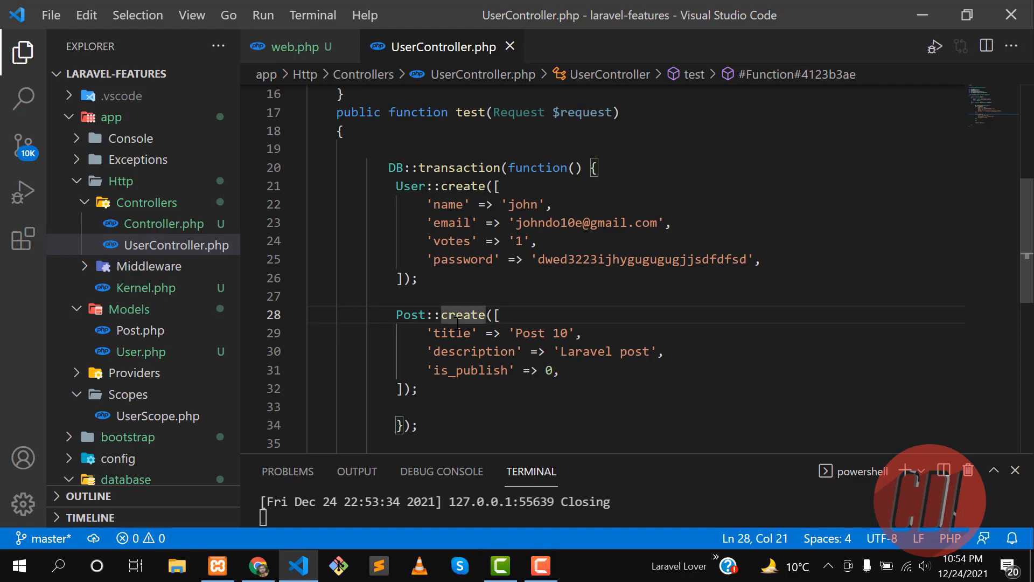
{"action": "left_click", "coordinate": [257, 566]}
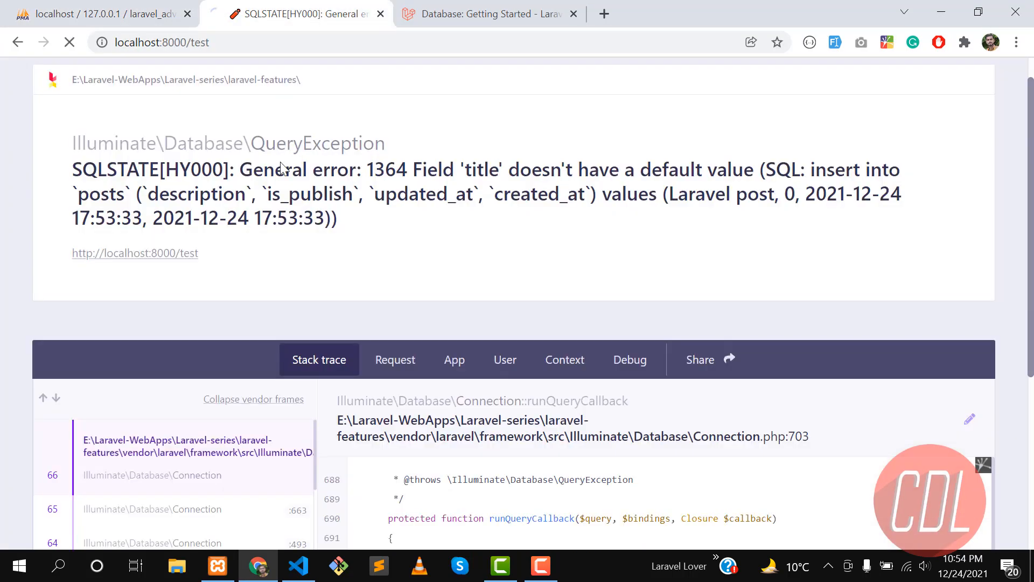
- Confirm the commit: new id 4 johndo10e user and a second Post 10 row
{"action": "left_click", "coordinate": [97, 13]}
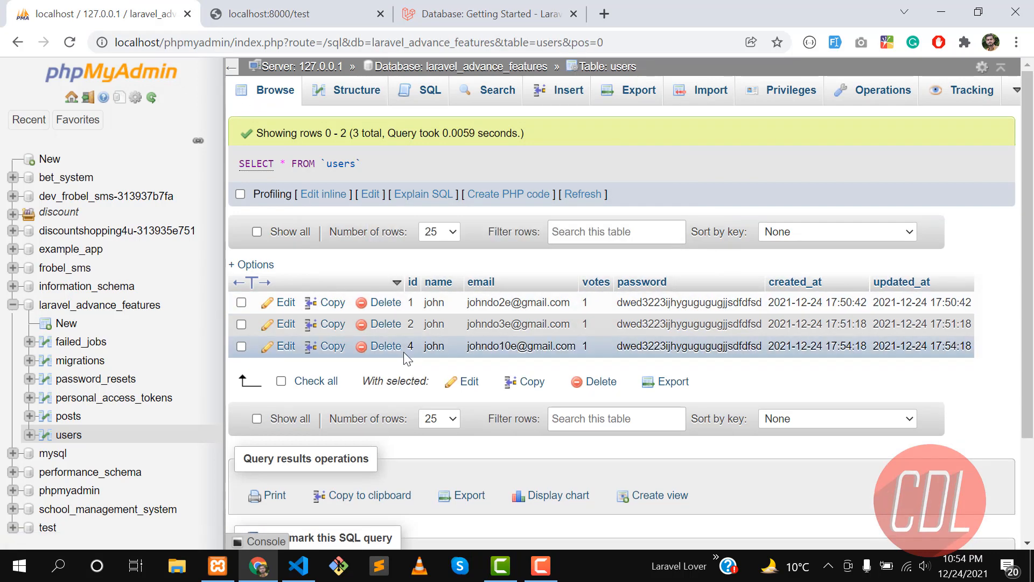
{"action": "double_click", "coordinate": [410, 346]}
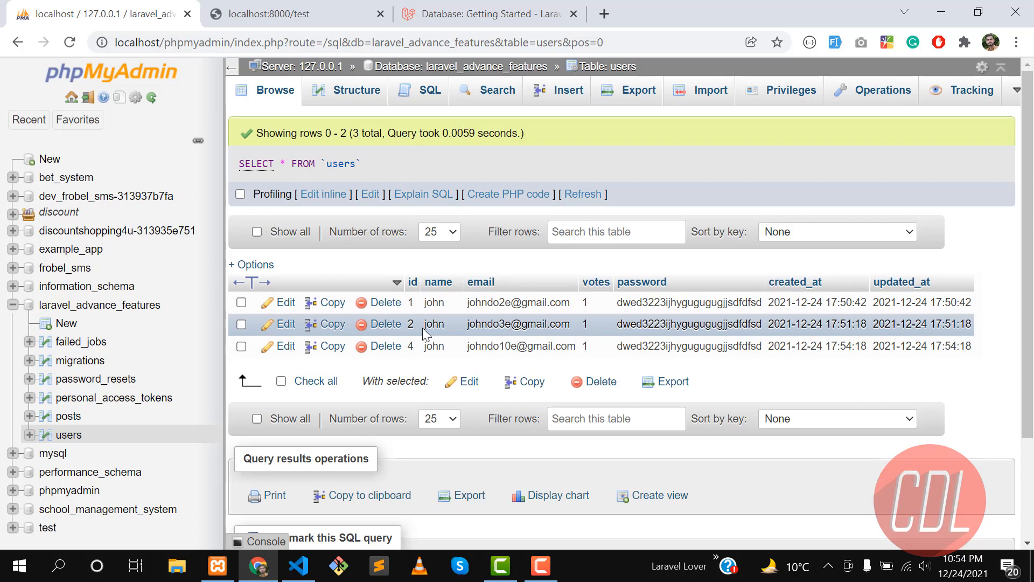
{"action": "left_click", "coordinate": [298, 565]}
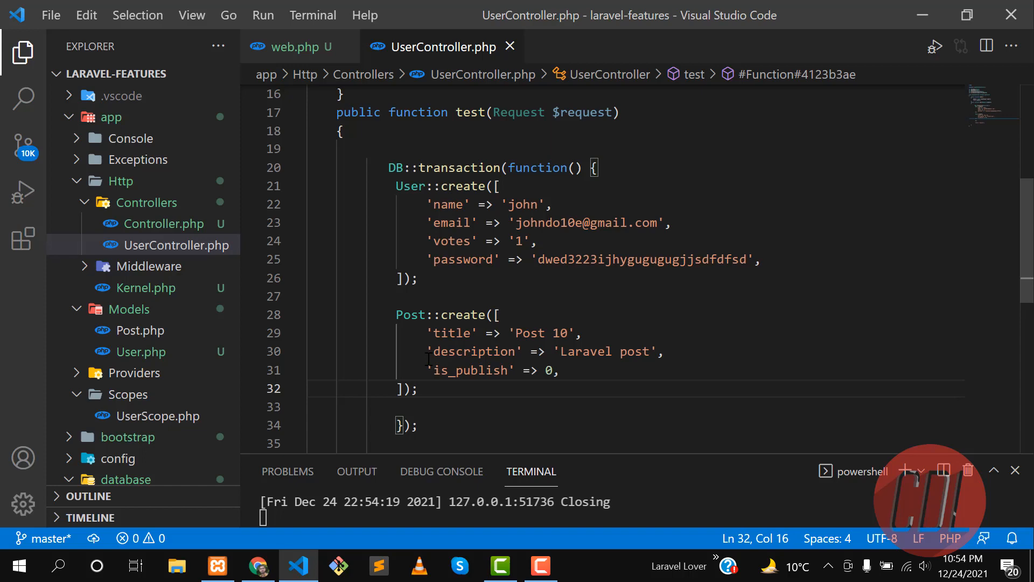
{"action": "left_click", "coordinate": [259, 565]}
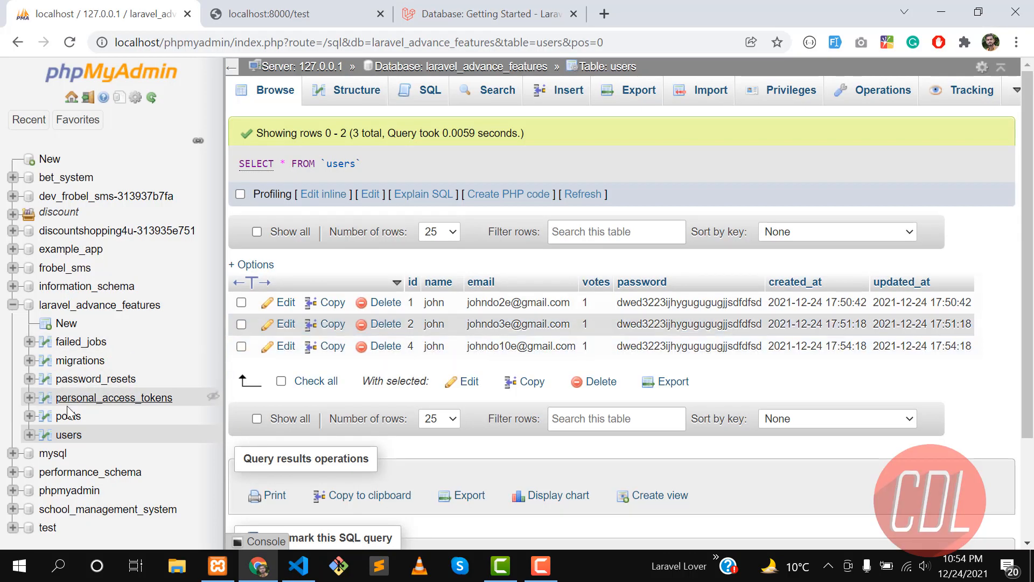
{"action": "left_click", "coordinate": [67, 415]}
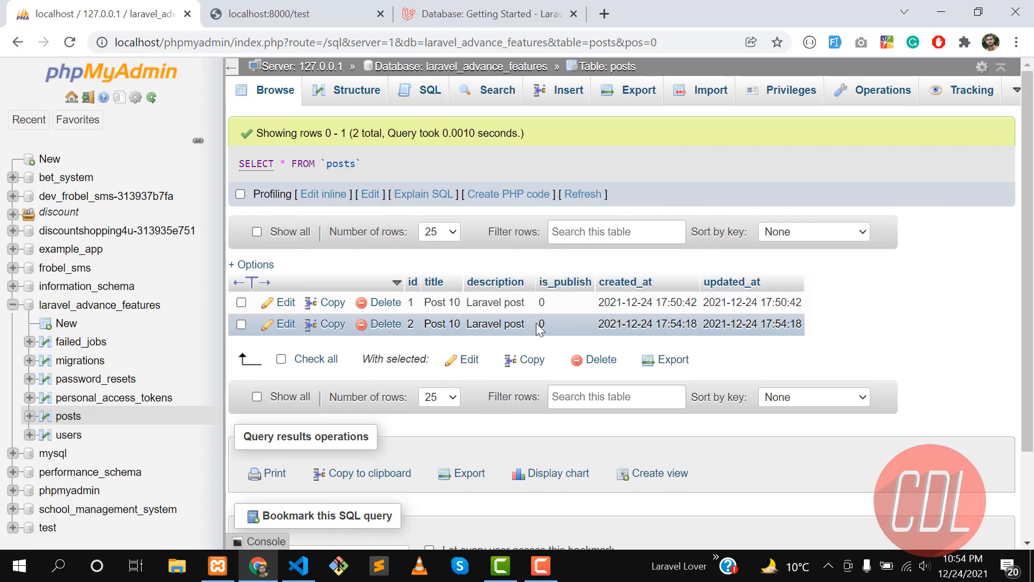
{"action": "left_click", "coordinate": [298, 565]}
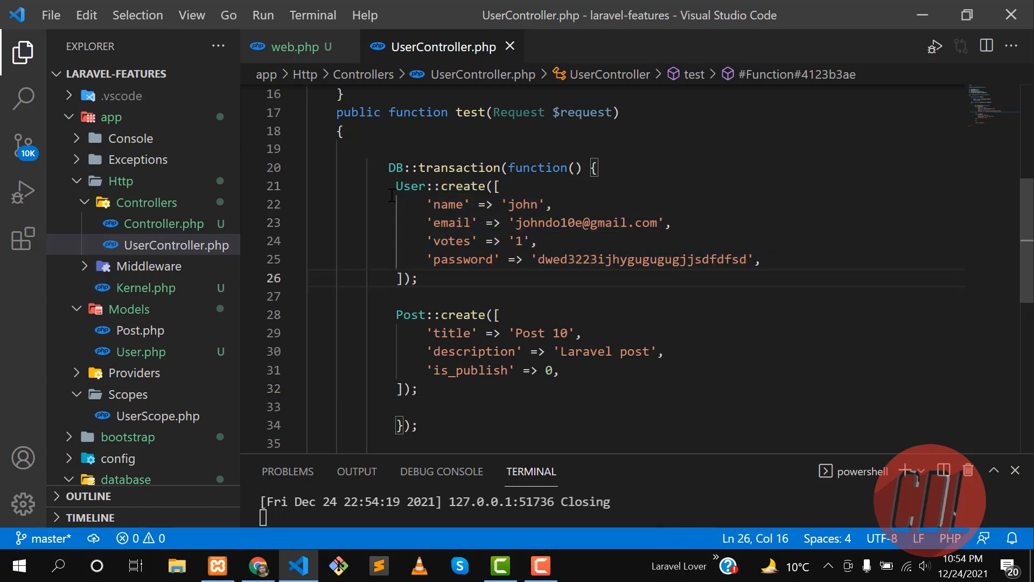
- Indent both create blocks inside the closure and open the Laravel transactions documentation
{"action": "left_click_drag", "start_coordinate": [389, 185], "coordinate": [418, 388]}
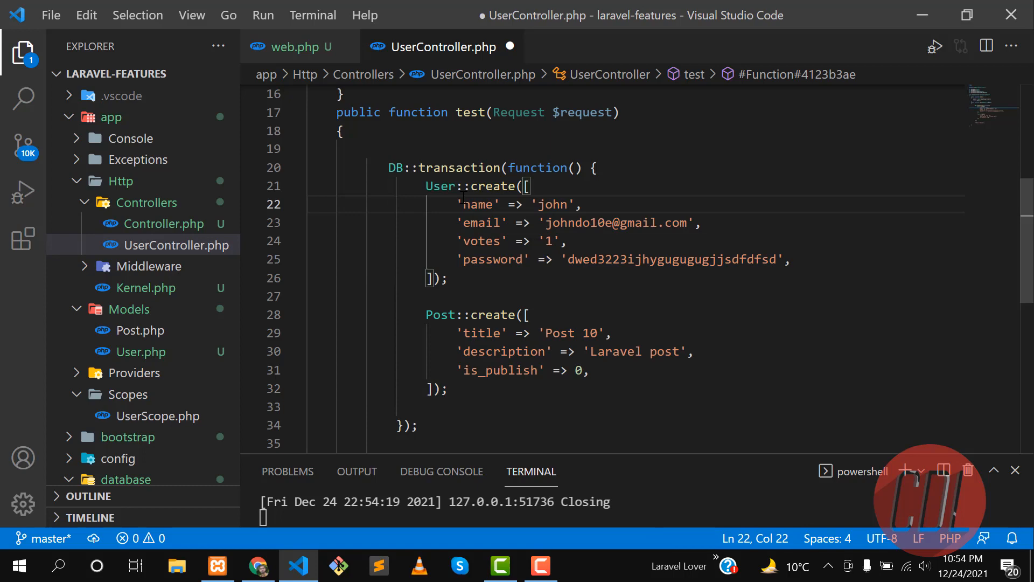
{"action": "left_click", "coordinate": [256, 566]}
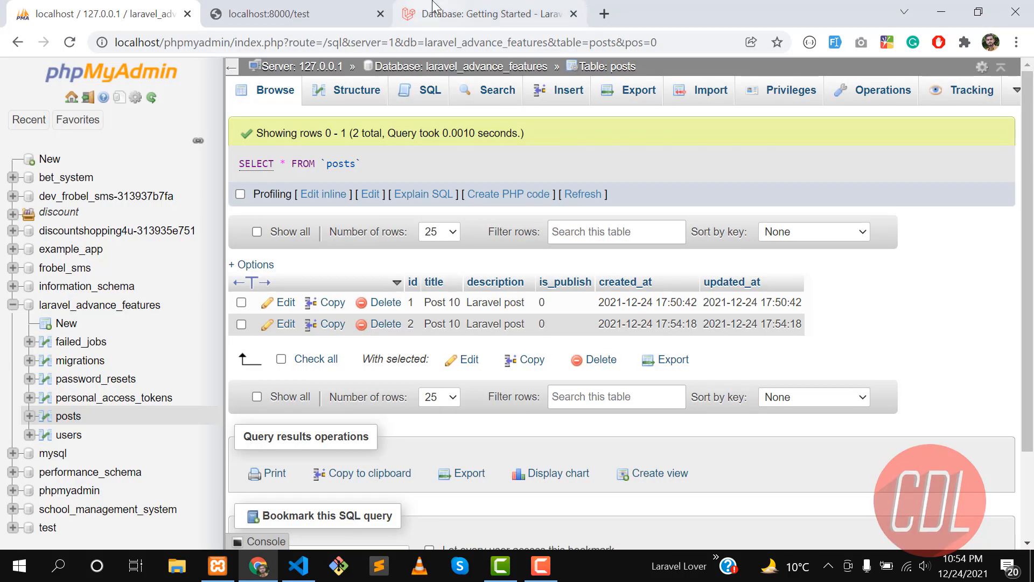
{"action": "left_click", "coordinate": [488, 14]}
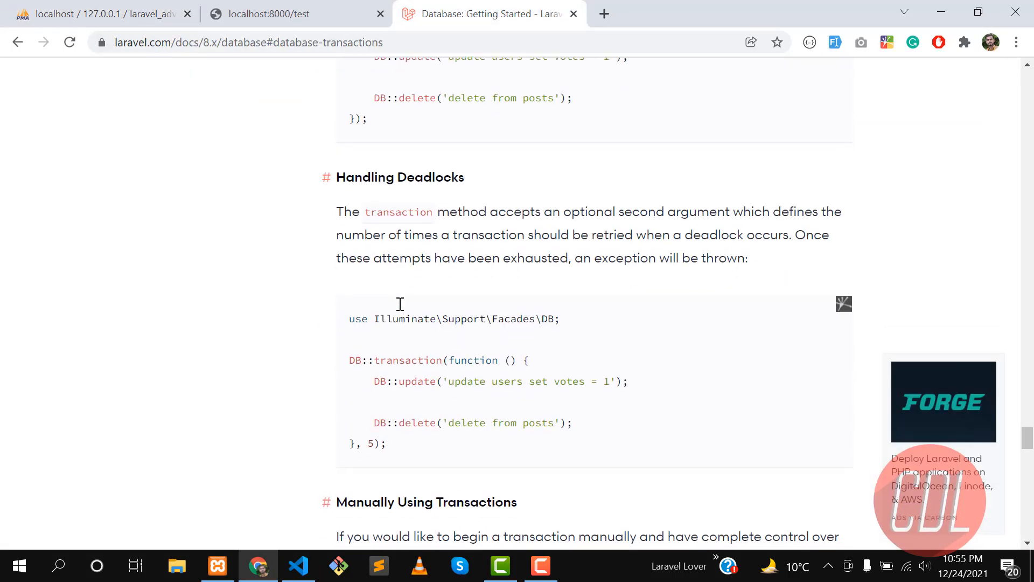
- Scroll the Laravel docs to Manually Using Transactions, covering beginTransaction, rollBack and commit
{"action": "scroll", "scroll_direction": "down", "scroll_amount": 3}
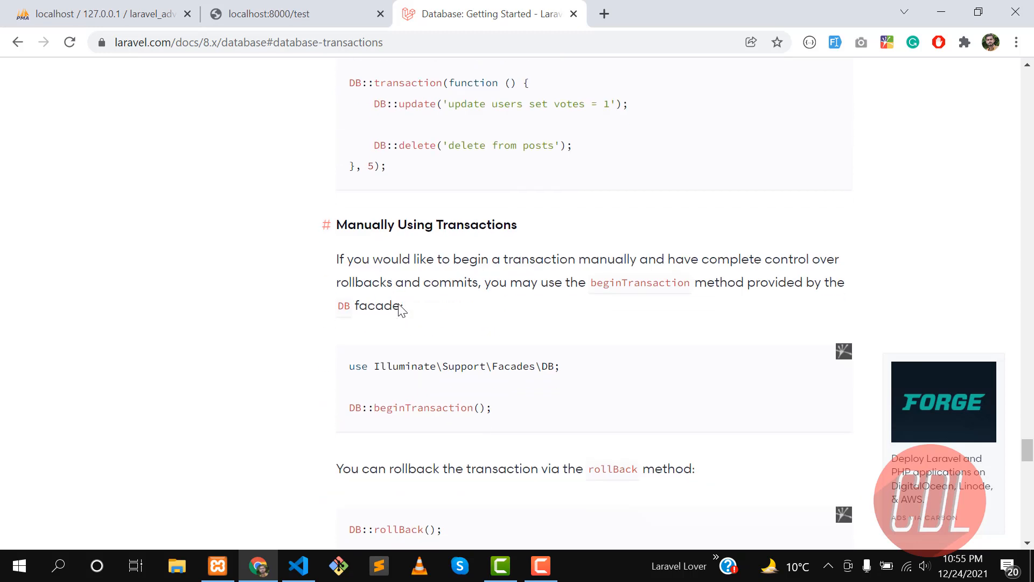
{"action": "scroll", "scroll_direction": "down", "scroll_amount": 3}
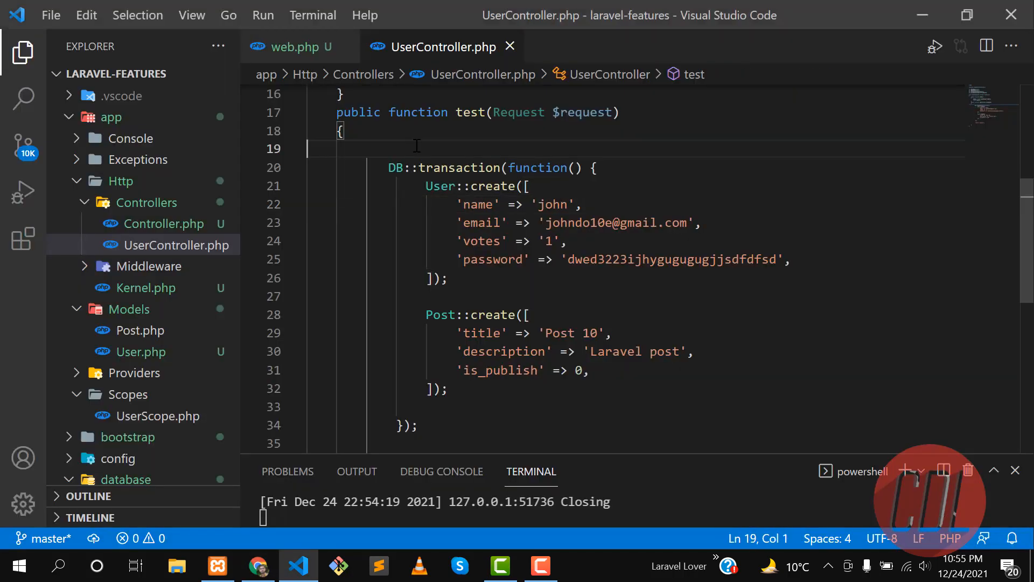
- Trial DB::beginTransaction(), DB::rollBack() and DB::commit() lines in the test method, then delete them
{"action": "type", "text": "DB::beginTransaction();"}
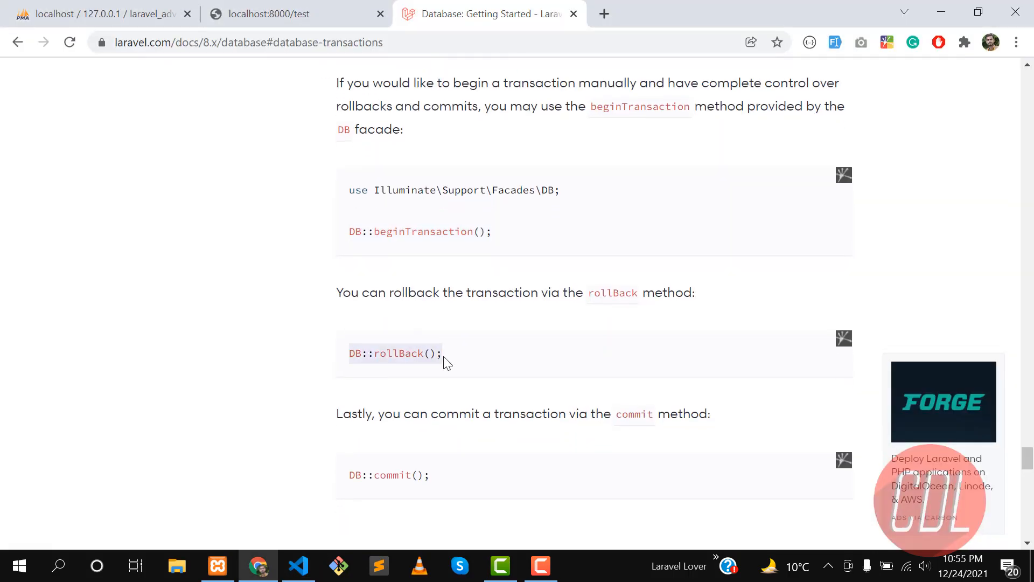
{"action": "left_click", "coordinate": [297, 566]}
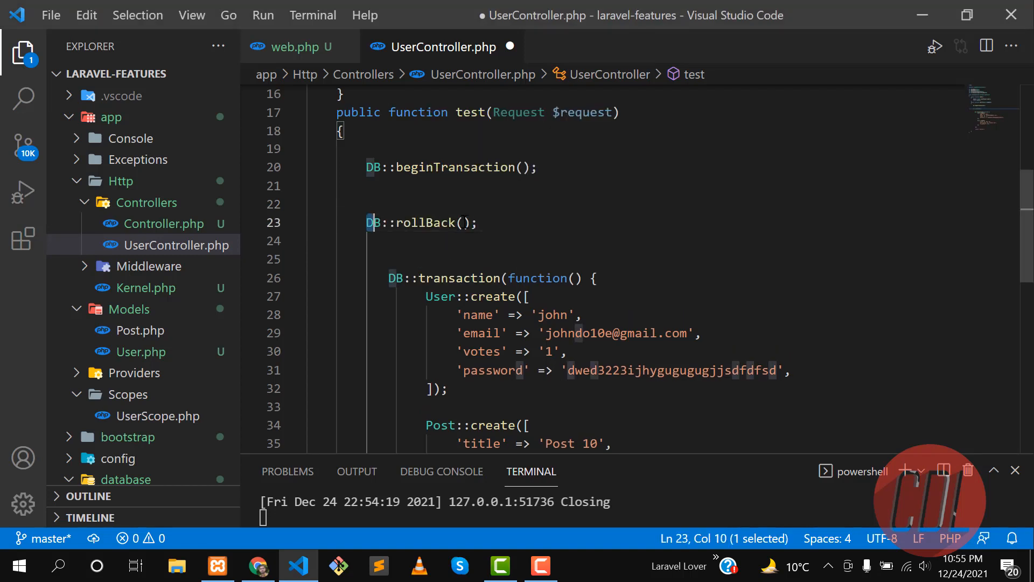
{"action": "left_click_drag", "start_coordinate": [367, 223], "coordinate": [477, 222]}
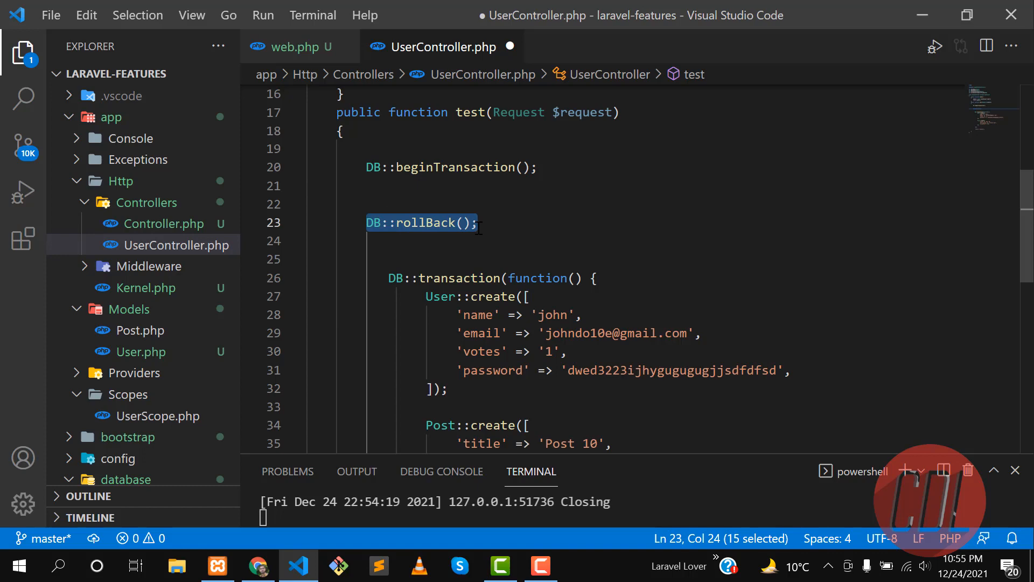
{"action": "left_click", "coordinate": [258, 566]}
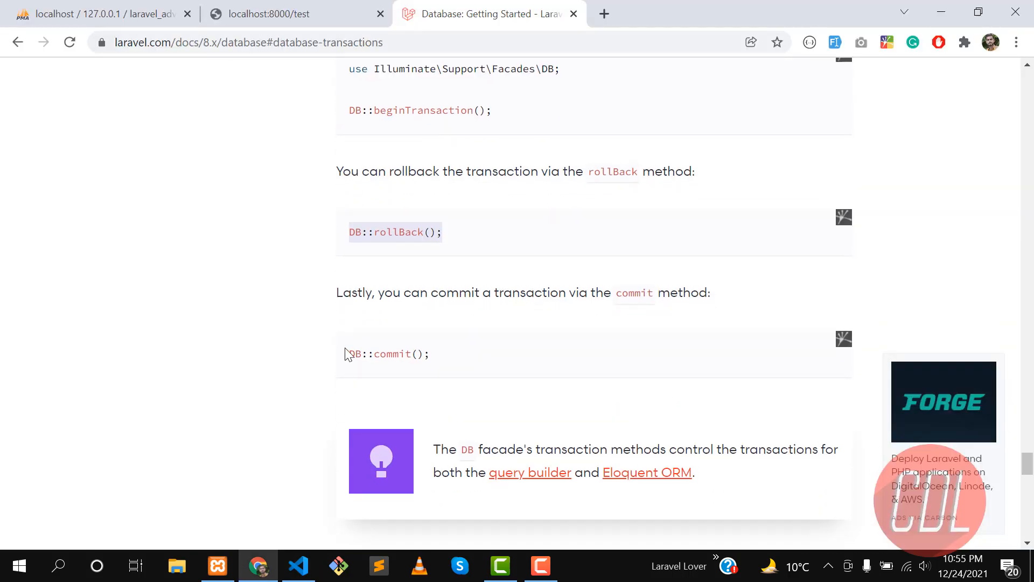
{"action": "left_click", "coordinate": [298, 566]}
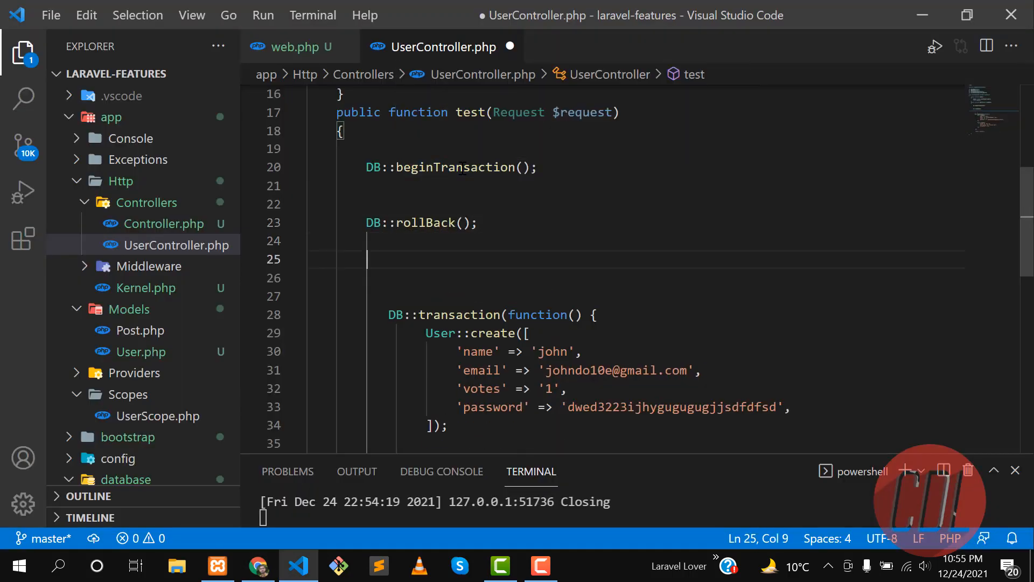
{"action": "type", "text": "DB::commit();"}
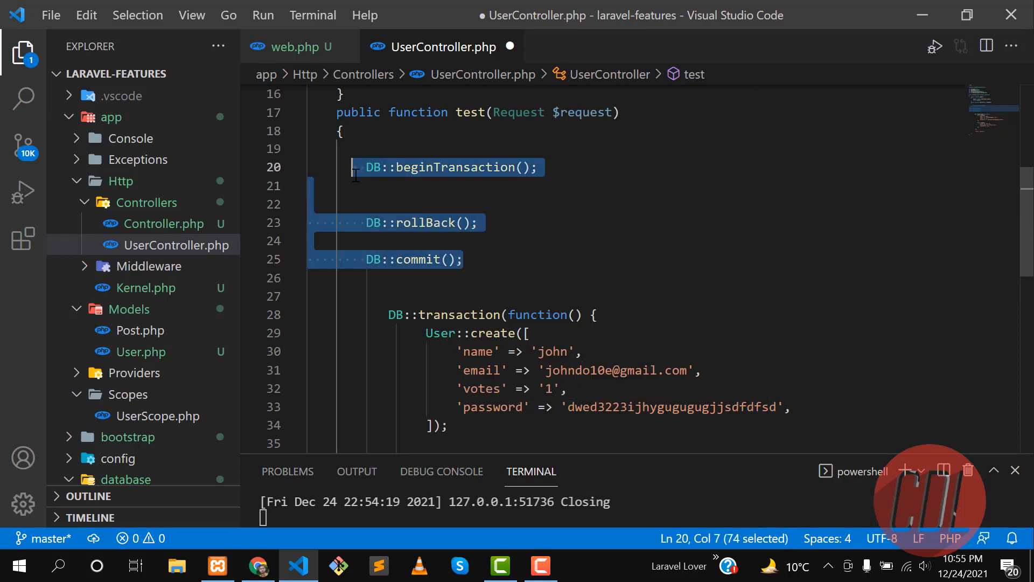
{"action": "key", "text": "Delete"}
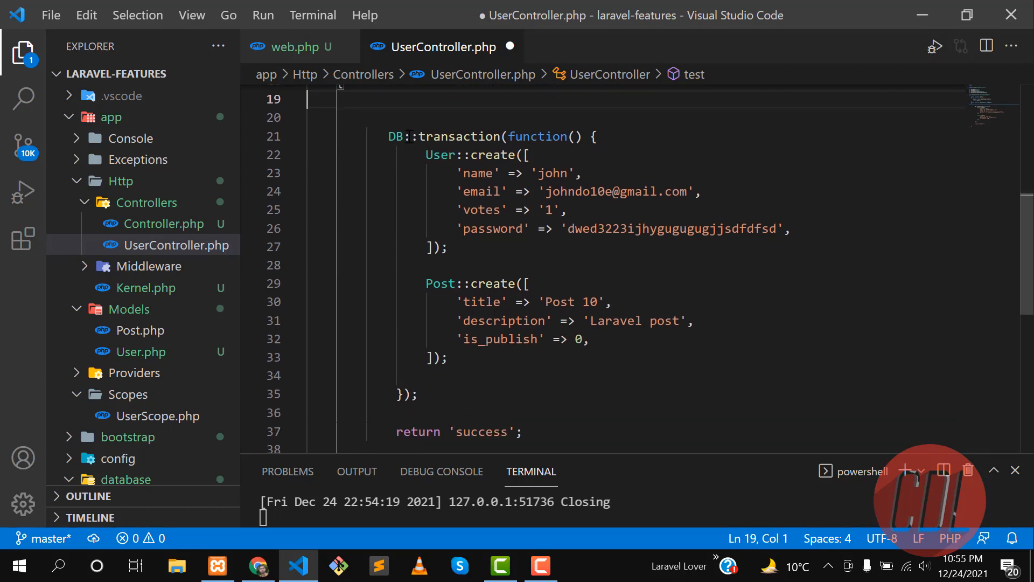
{"action": "left_click", "coordinate": [436, 339]}
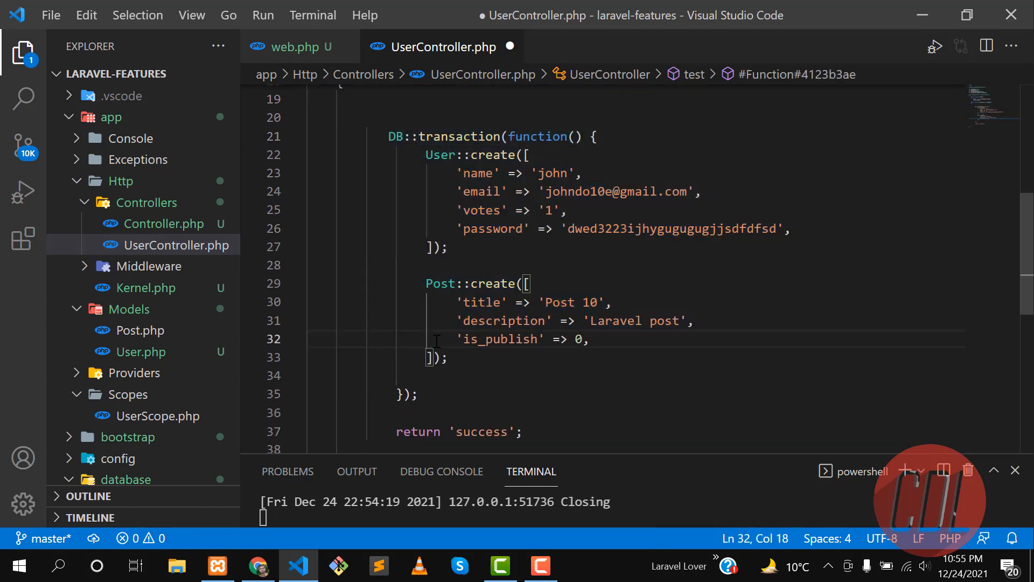